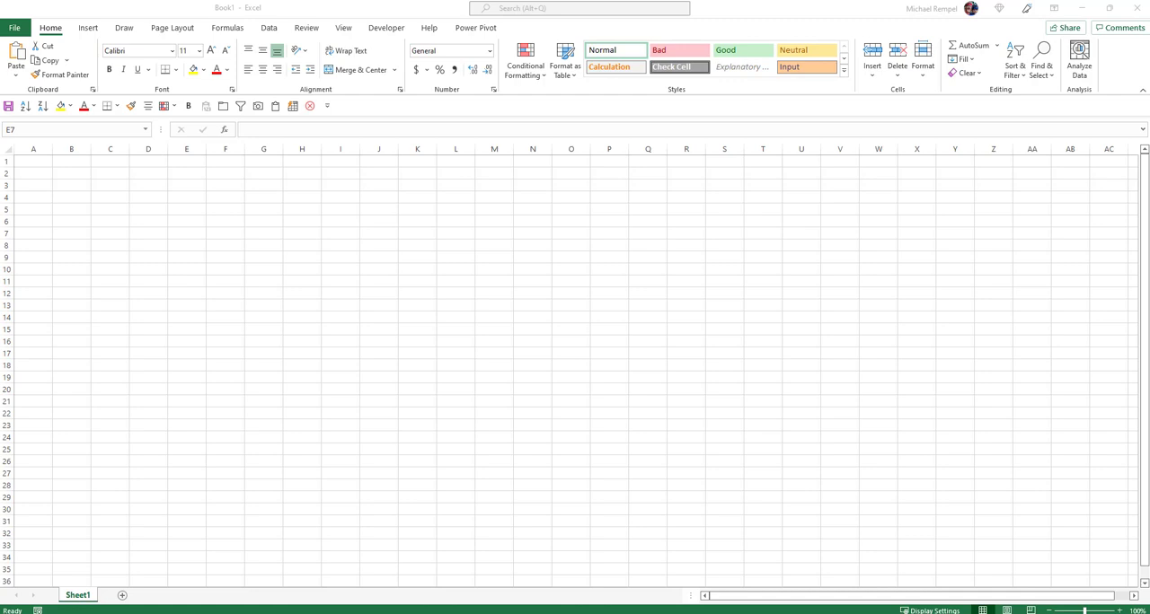
{"action": "mouse_move", "coordinate": [224, 182]}
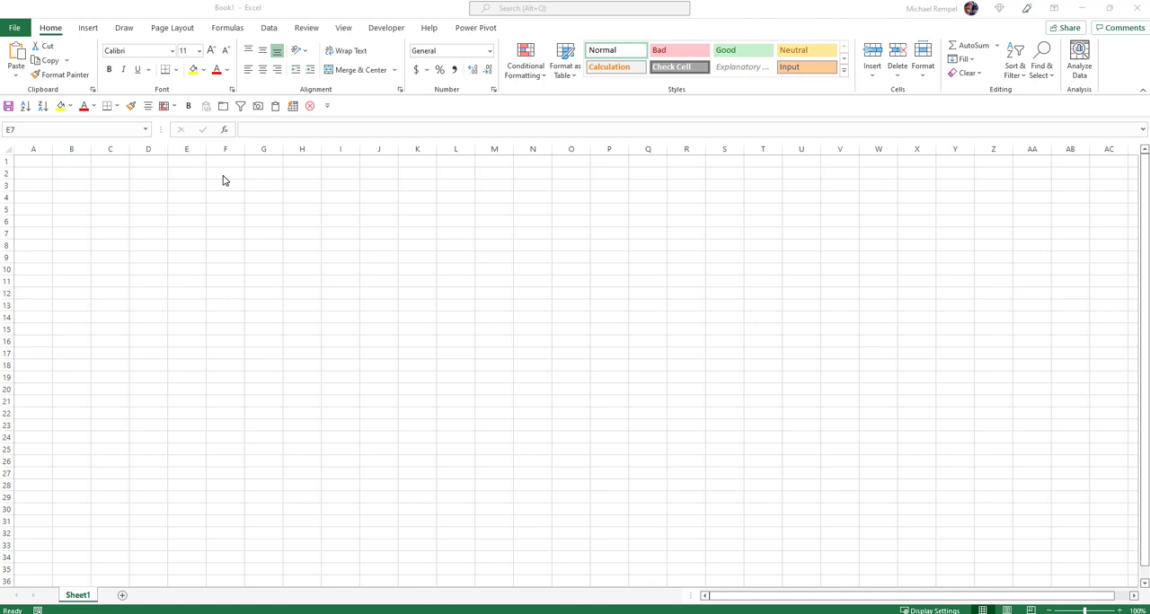
{"action": "mouse_move", "coordinate": [402, 5]}
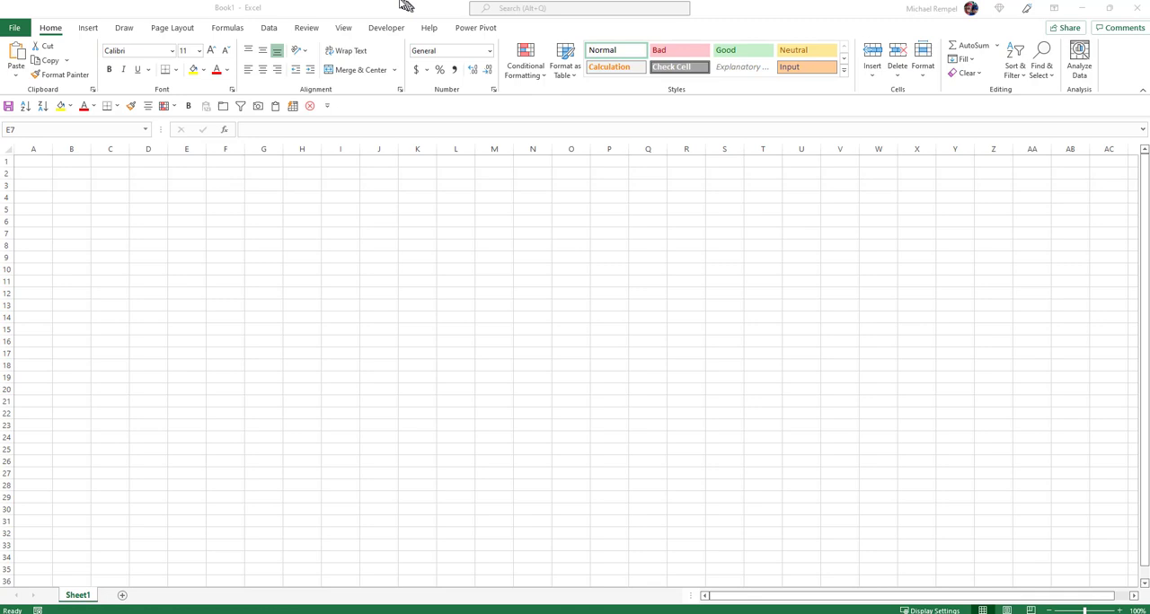
Enable the Developer tab via File > Options > Customize Ribbon and confirm
{"action": "left_click", "coordinate": [187, 233]}
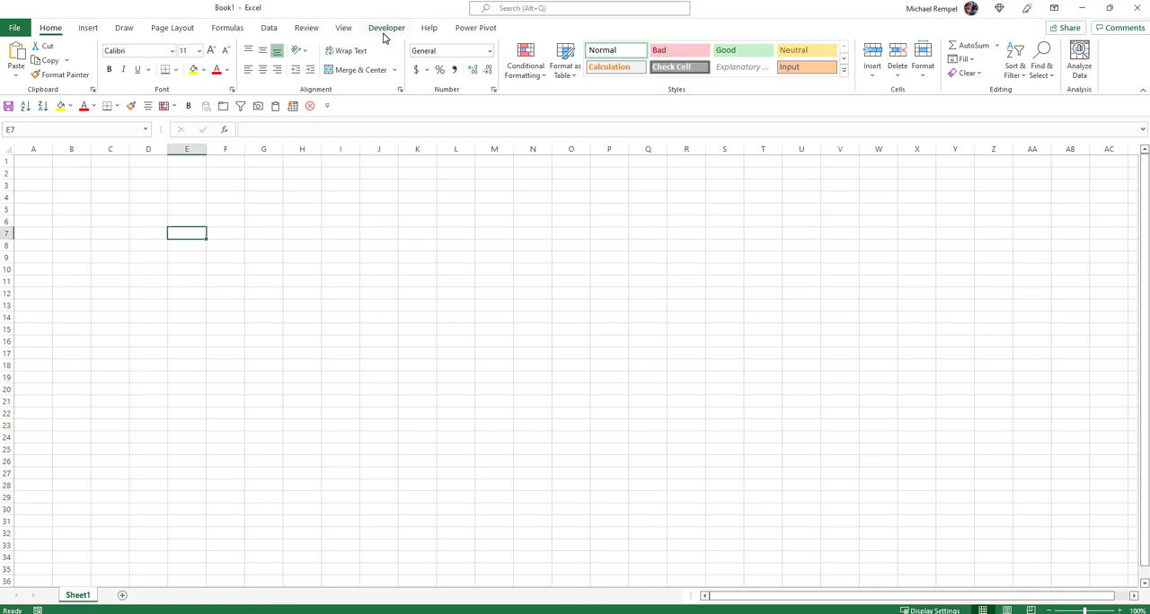
{"action": "left_click", "coordinate": [387, 29]}
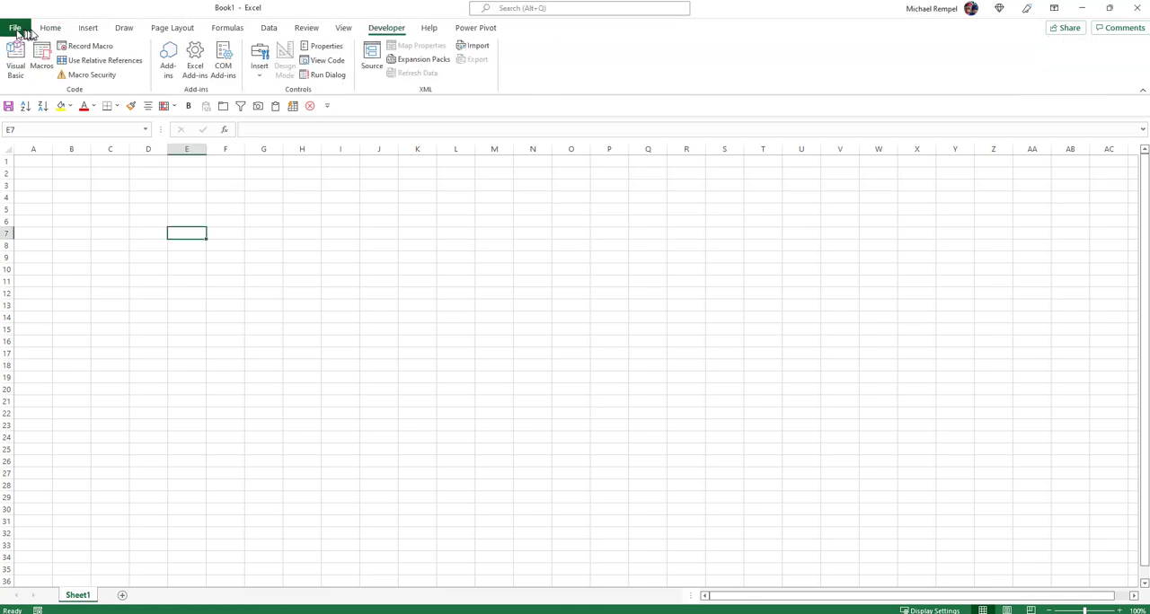
{"action": "left_click", "coordinate": [50, 29]}
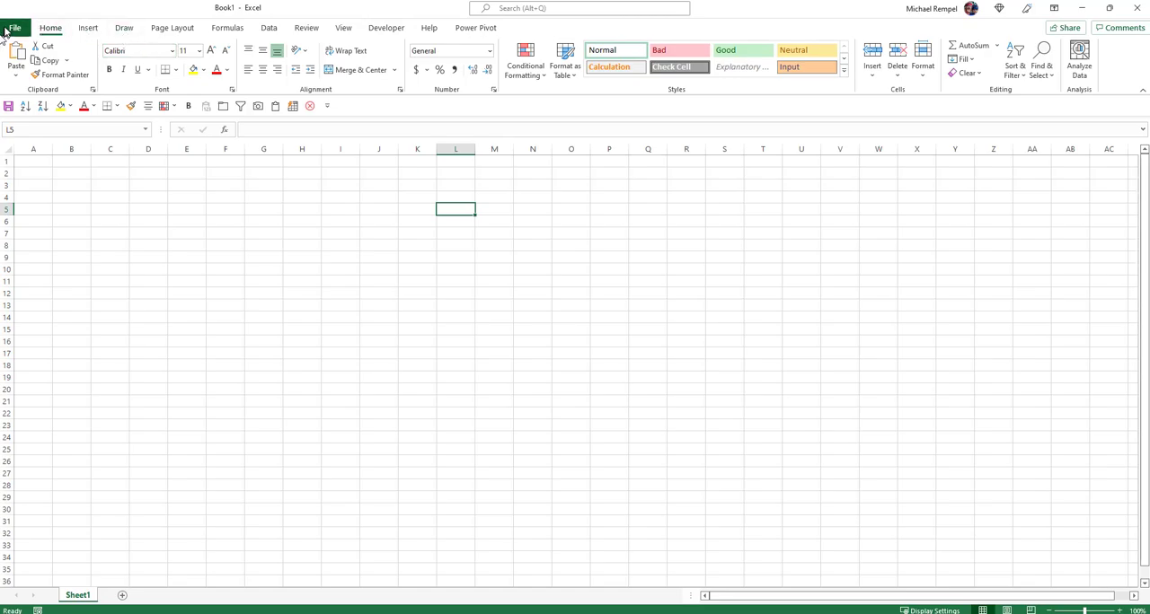
{"action": "left_click", "coordinate": [15, 29]}
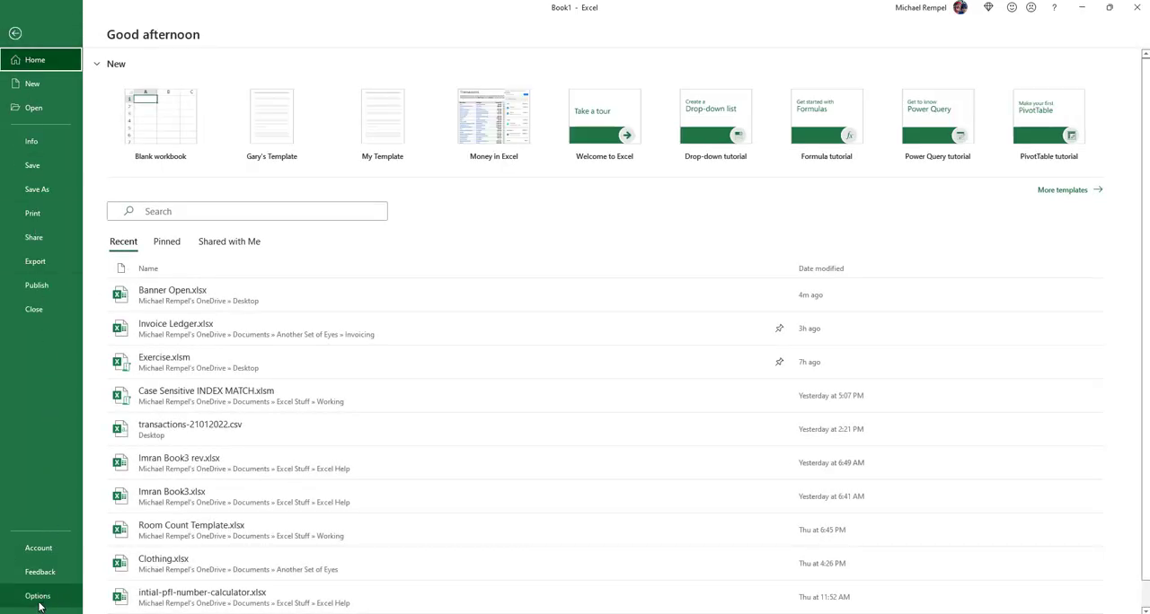
{"action": "left_click", "coordinate": [38, 597]}
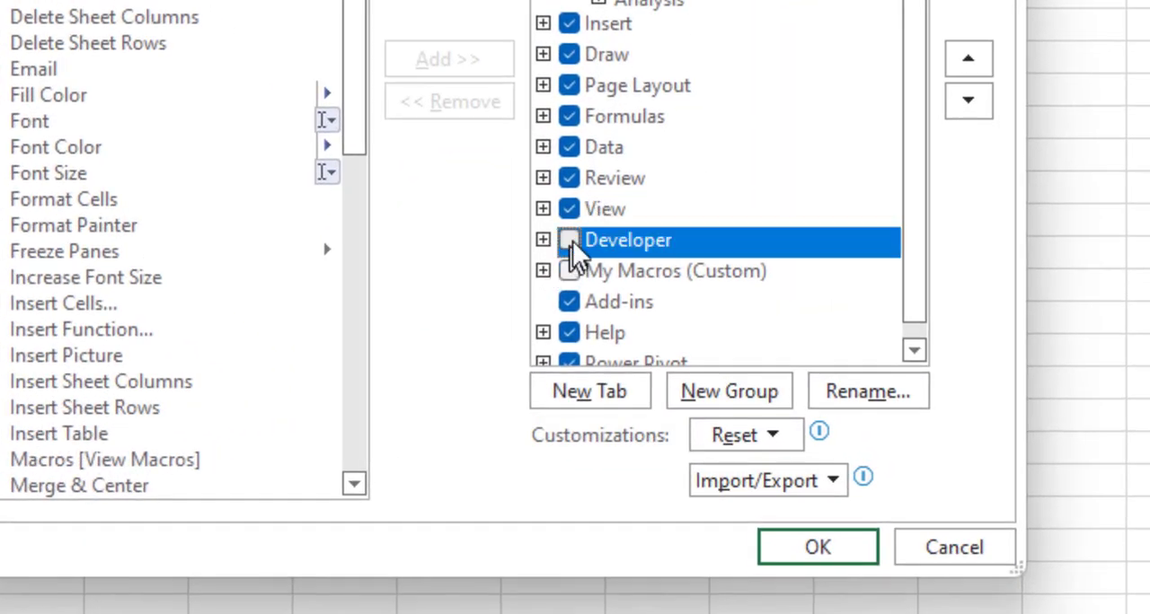
{"action": "left_click", "coordinate": [567, 240]}
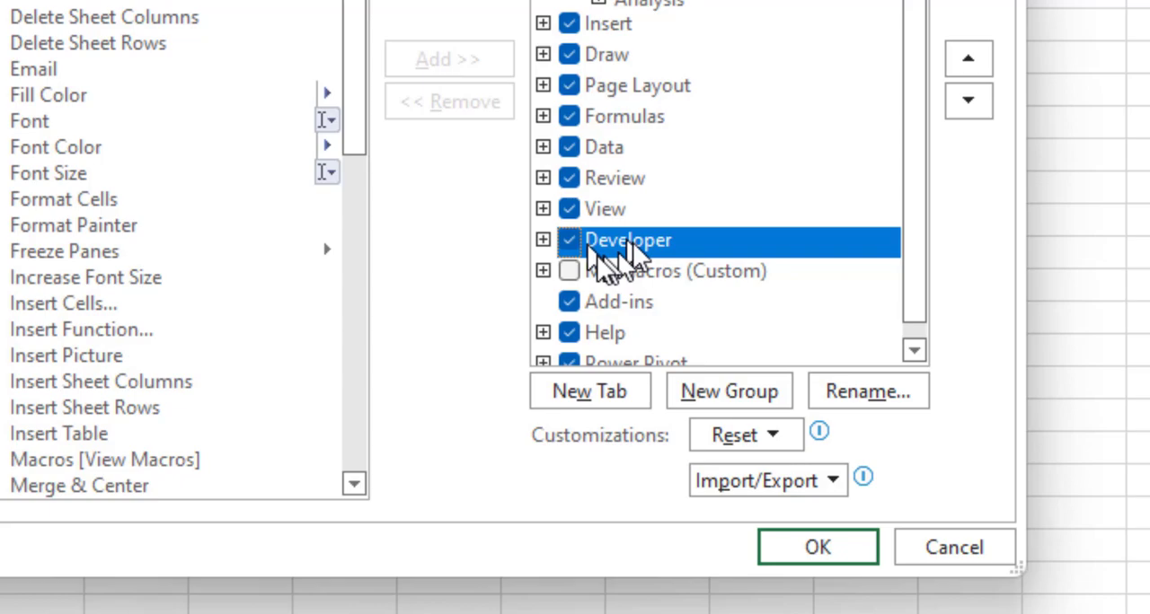
{"action": "left_click", "coordinate": [816, 546]}
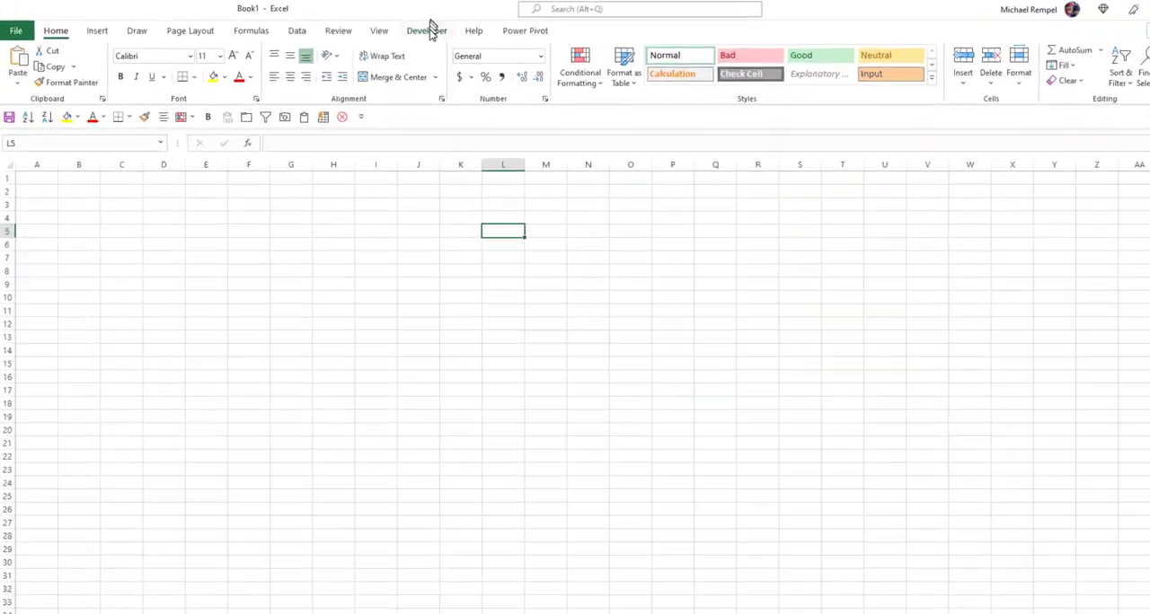
{"action": "left_click", "coordinate": [426, 29]}
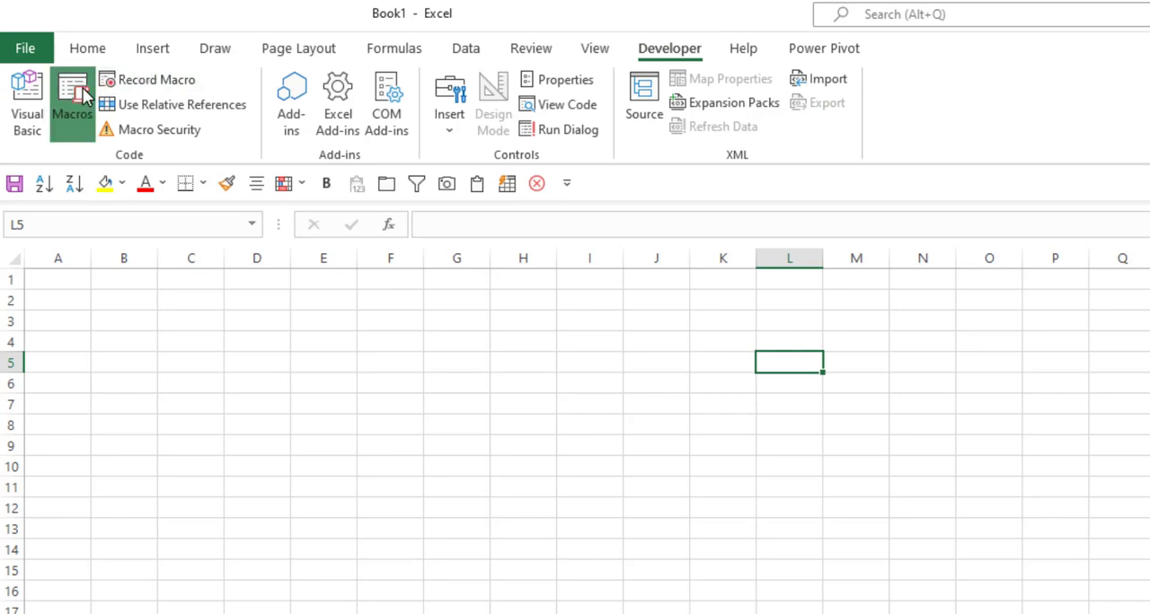
{"action": "left_click", "coordinate": [72, 99]}
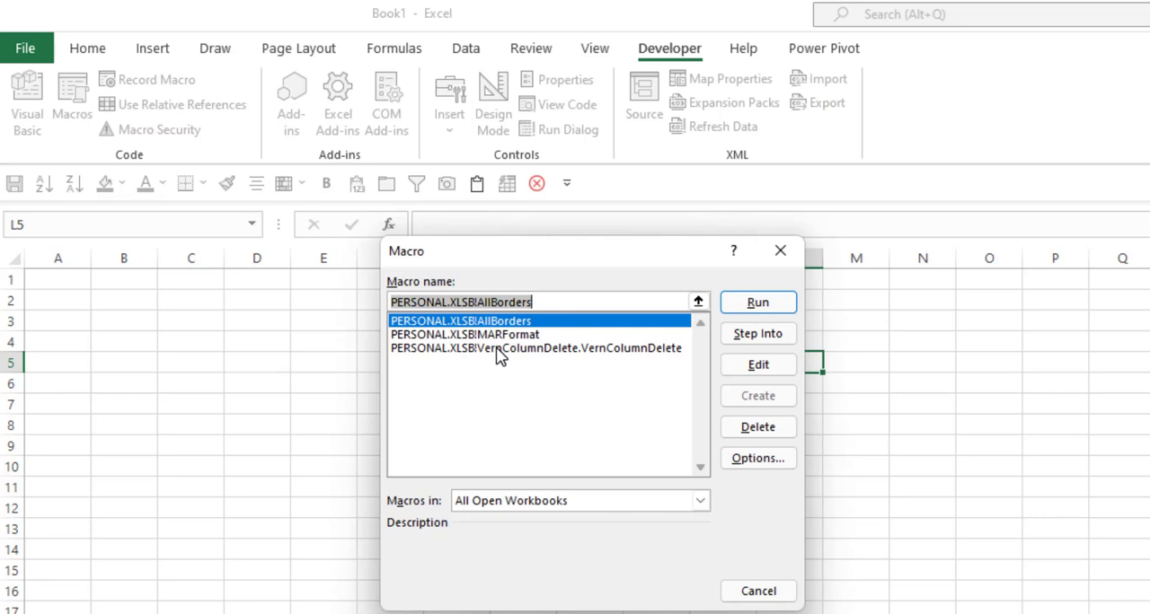
{"action": "mouse_move", "coordinate": [496, 357]}
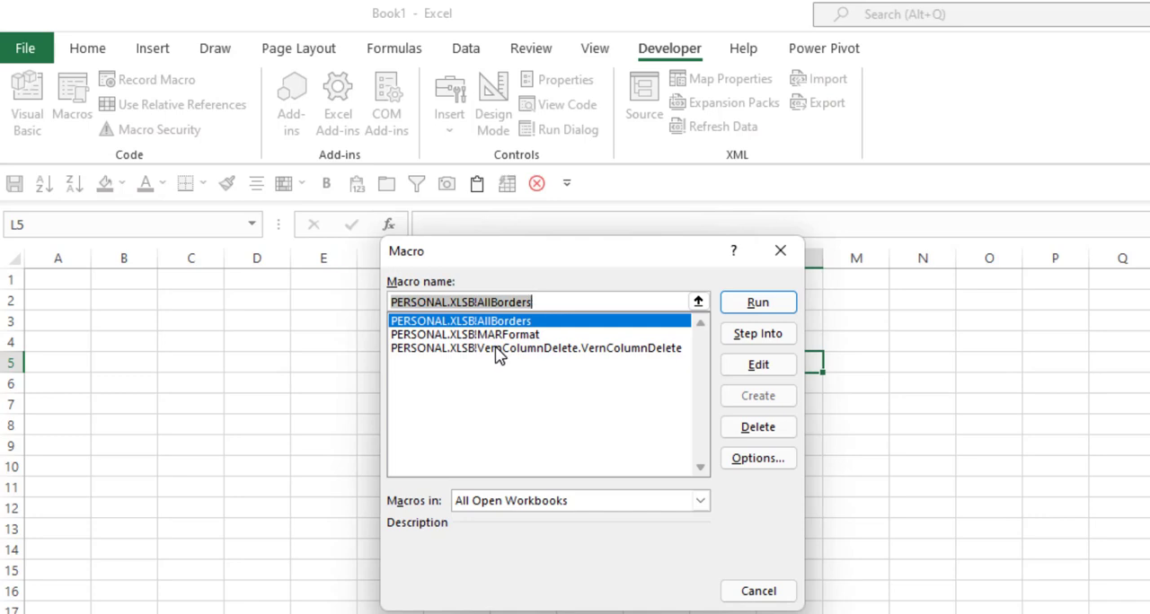
{"action": "mouse_move", "coordinate": [503, 369]}
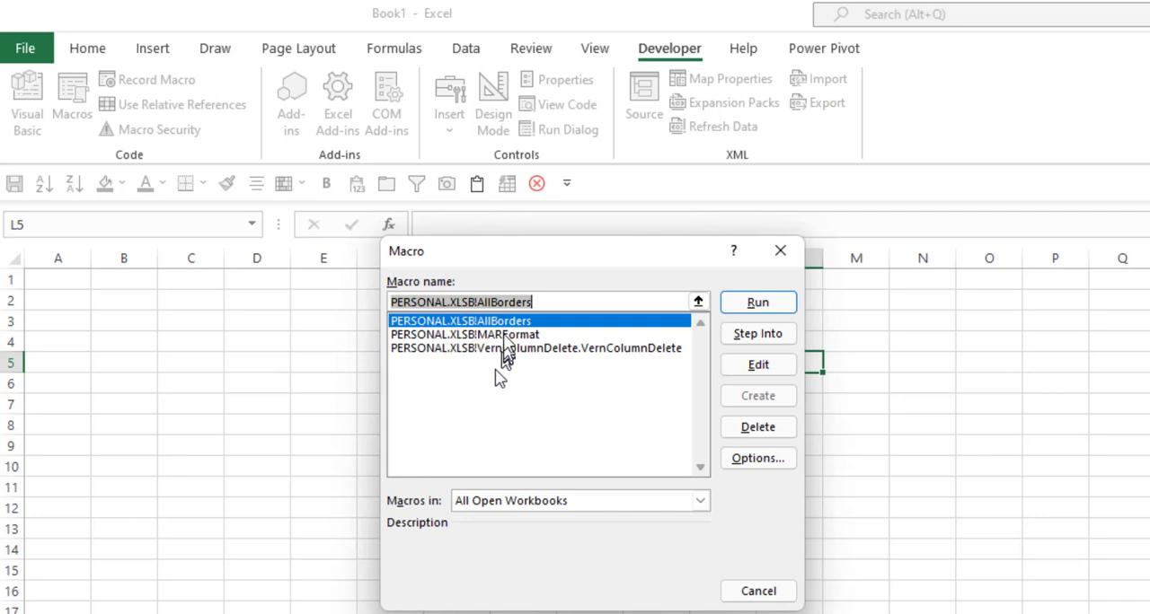
{"action": "left_click", "coordinate": [463, 334]}
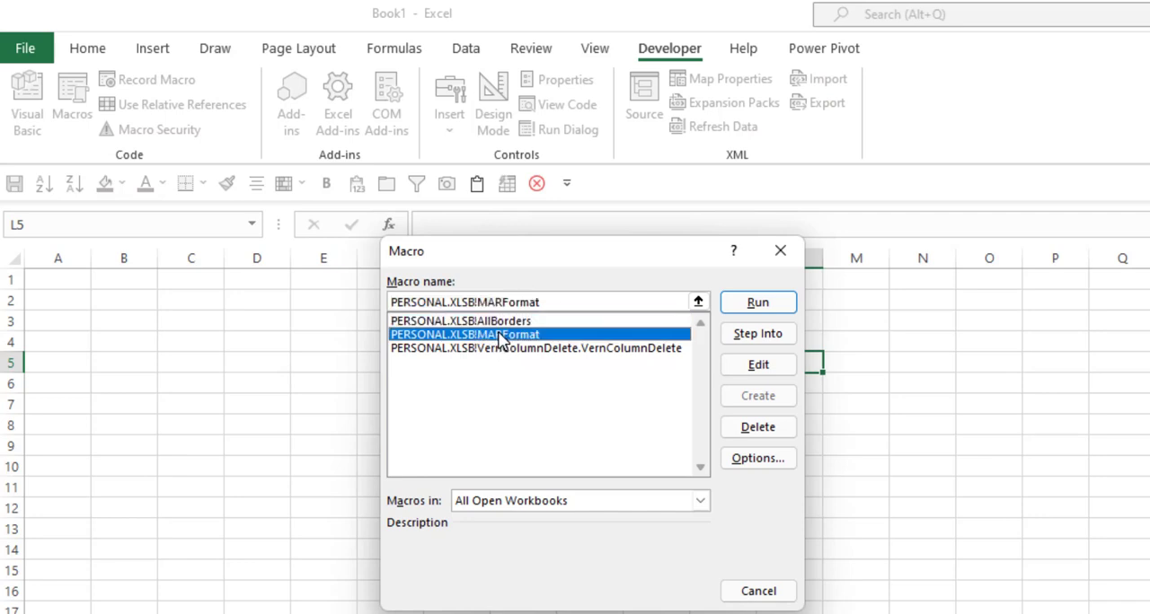
{"action": "mouse_move", "coordinate": [577, 359]}
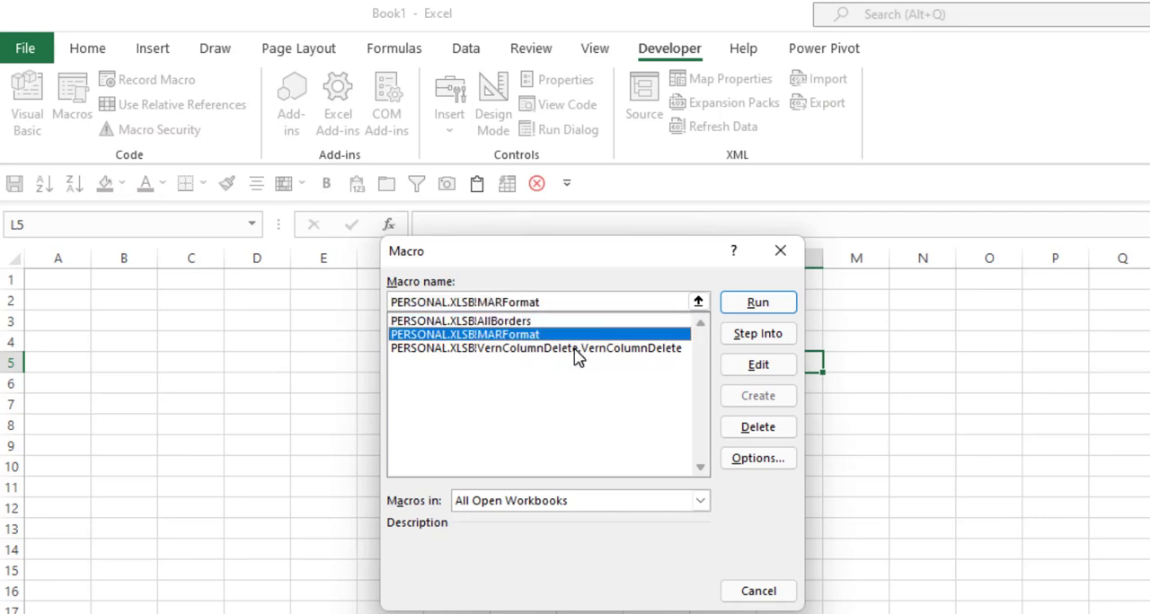
{"action": "left_click", "coordinate": [758, 302]}
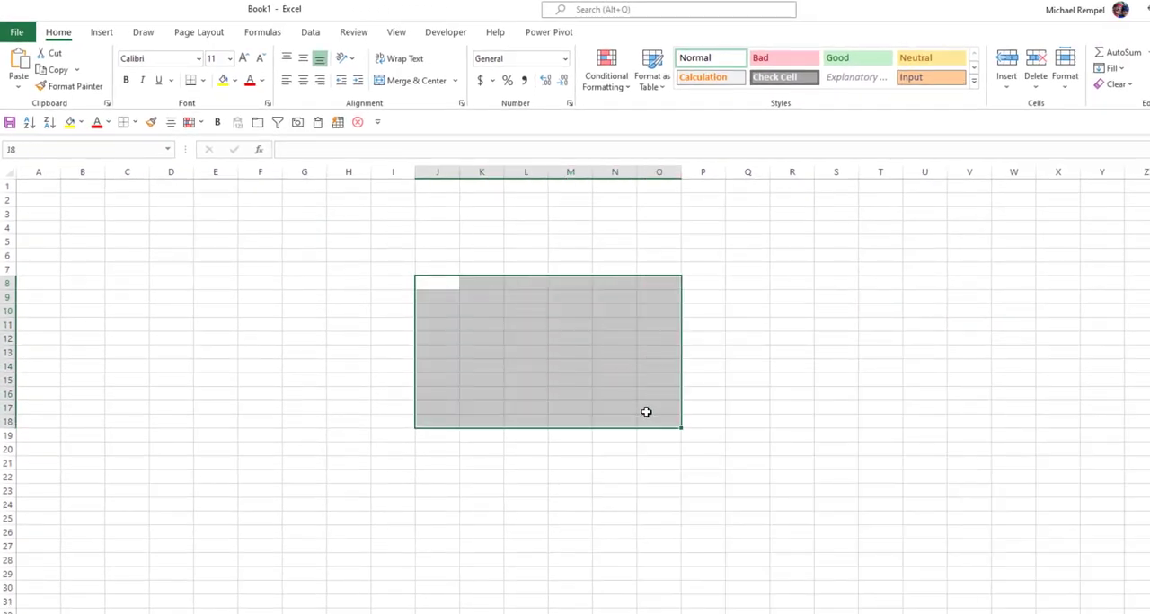
Fill J8:O18 with 'Hello' and run the PERSONAL.XLSB!MARFormat macro on the block
{"action": "type", "text": "Hello"}
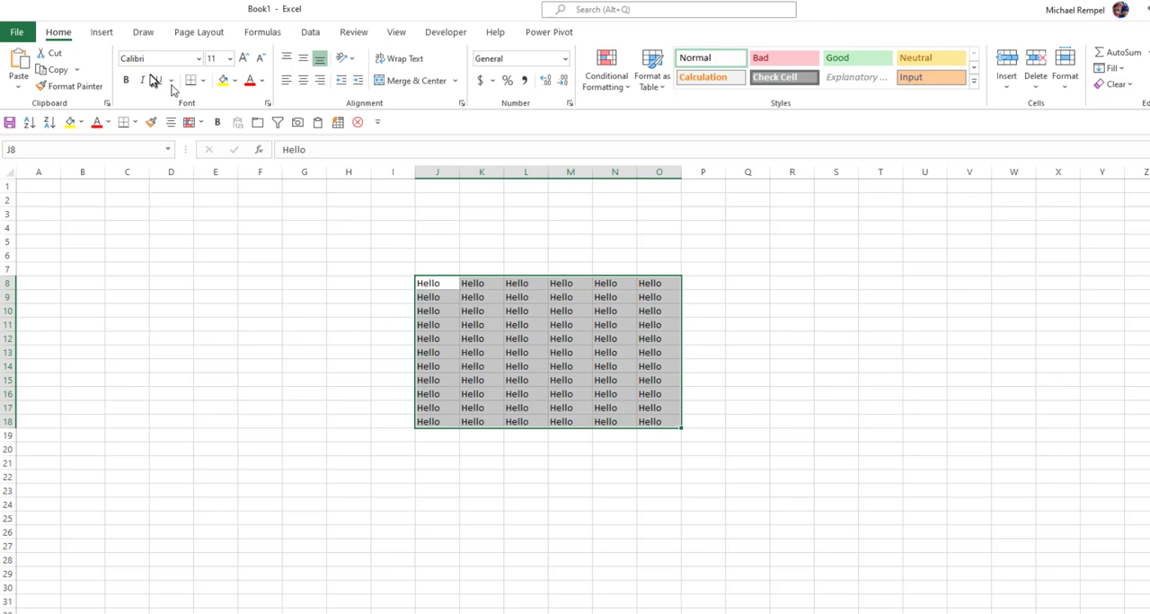
{"action": "mouse_move", "coordinate": [446, 32]}
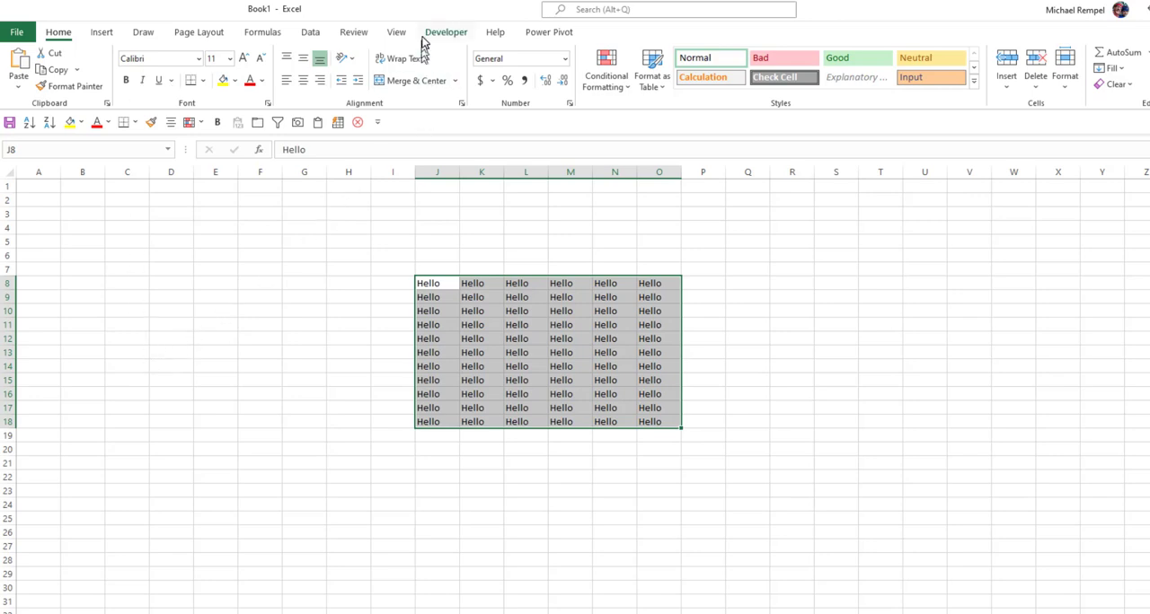
{"action": "left_click", "coordinate": [445, 32]}
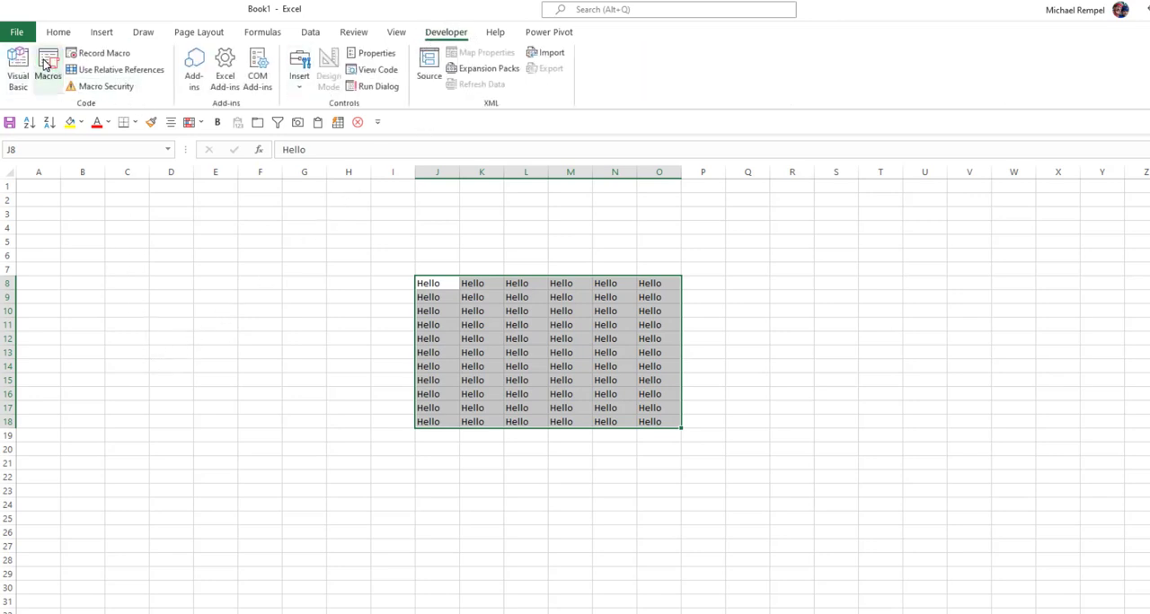
{"action": "left_click", "coordinate": [47, 69]}
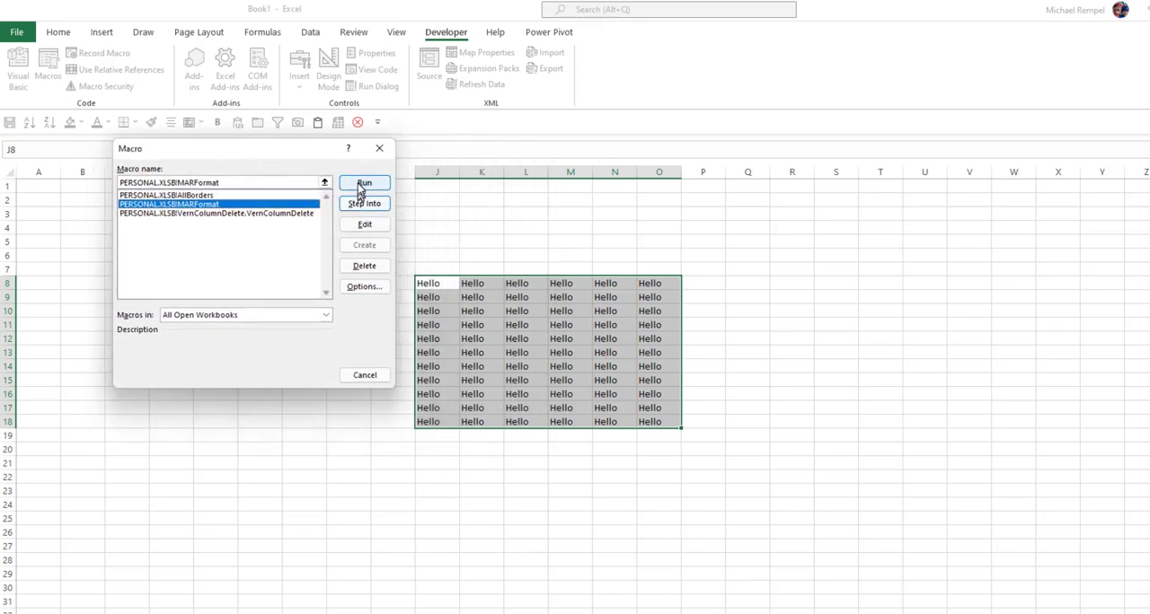
{"action": "left_click", "coordinate": [363, 183]}
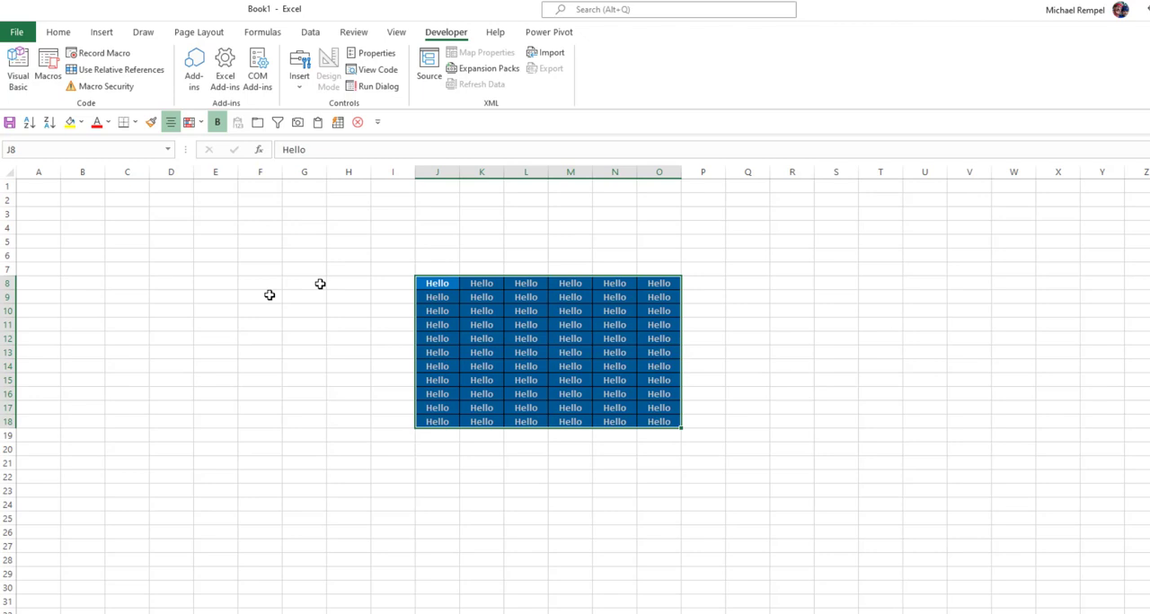
{"action": "left_click", "coordinate": [481, 338]}
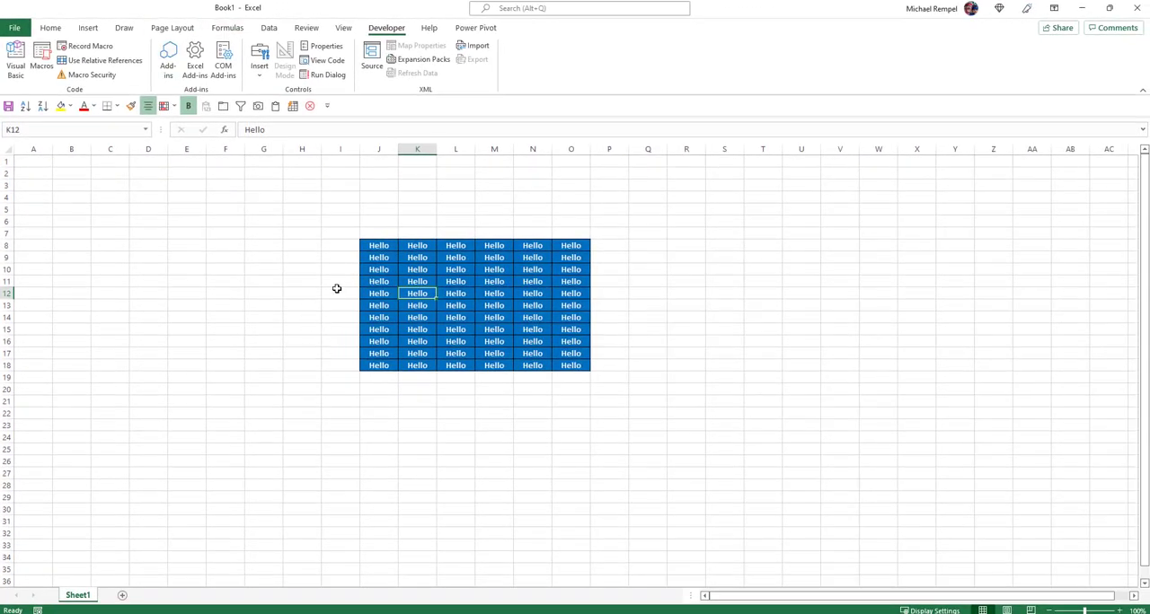
Show the MARFormat code in PERSONAL.XLSB's HeaderFormat module in the VBA editor
{"action": "left_click", "coordinate": [14, 57]}
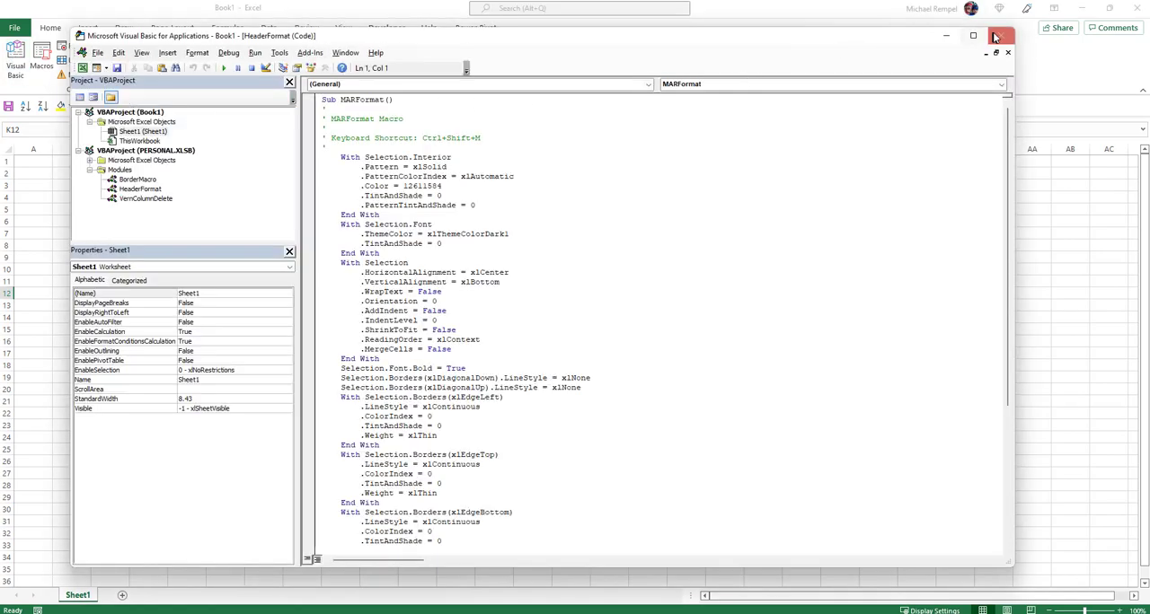
{"action": "left_click", "coordinate": [993, 36]}
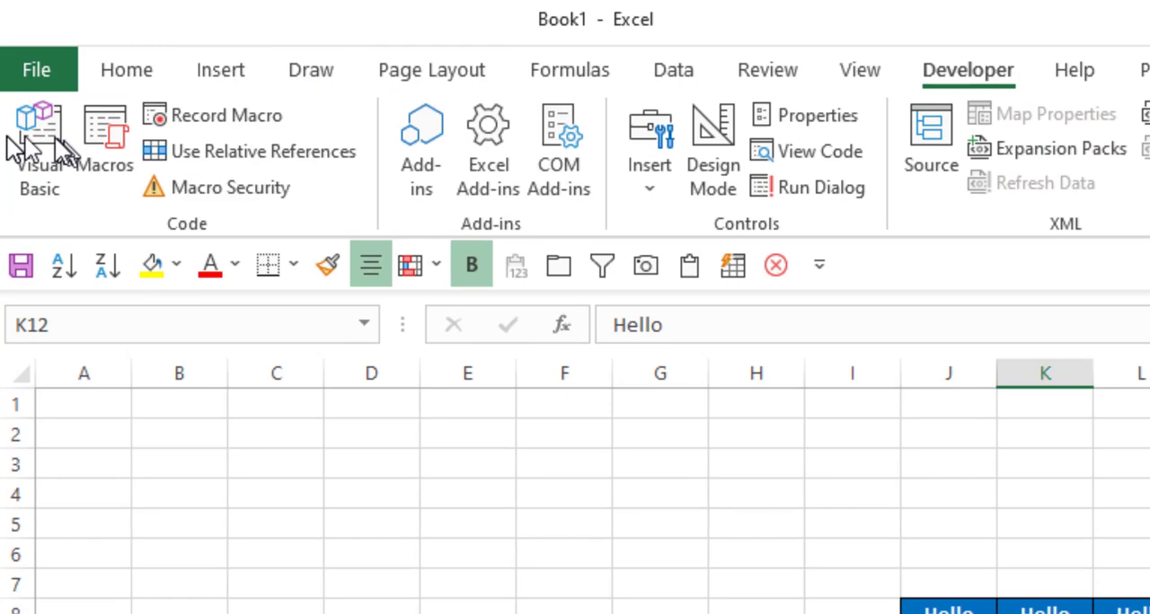
{"action": "mouse_move", "coordinate": [40, 135]}
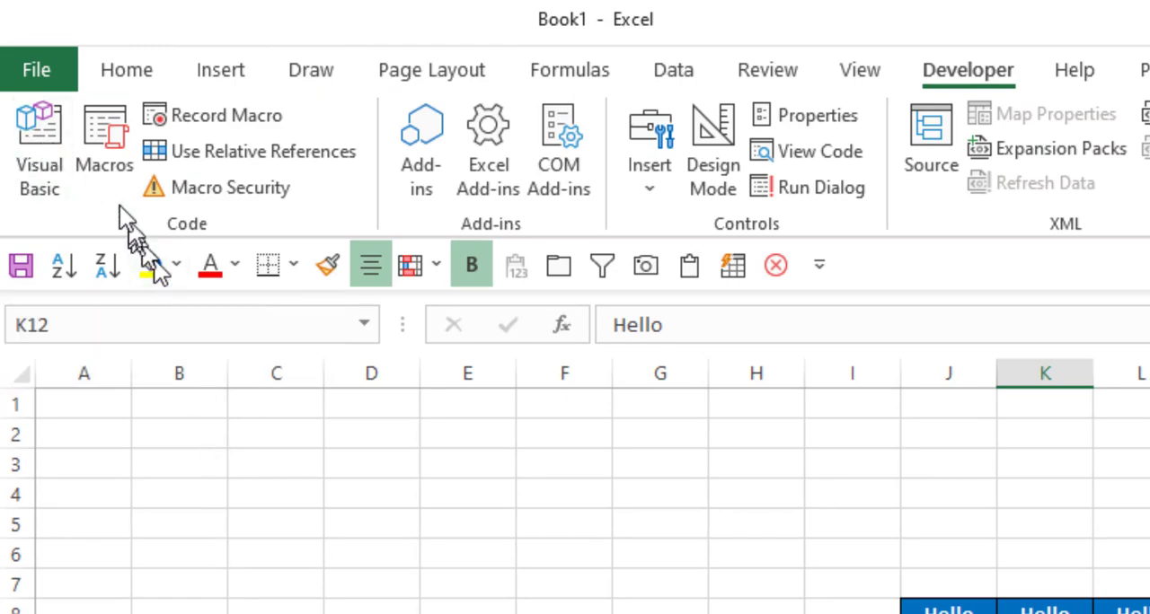
{"action": "left_click", "coordinate": [40, 143]}
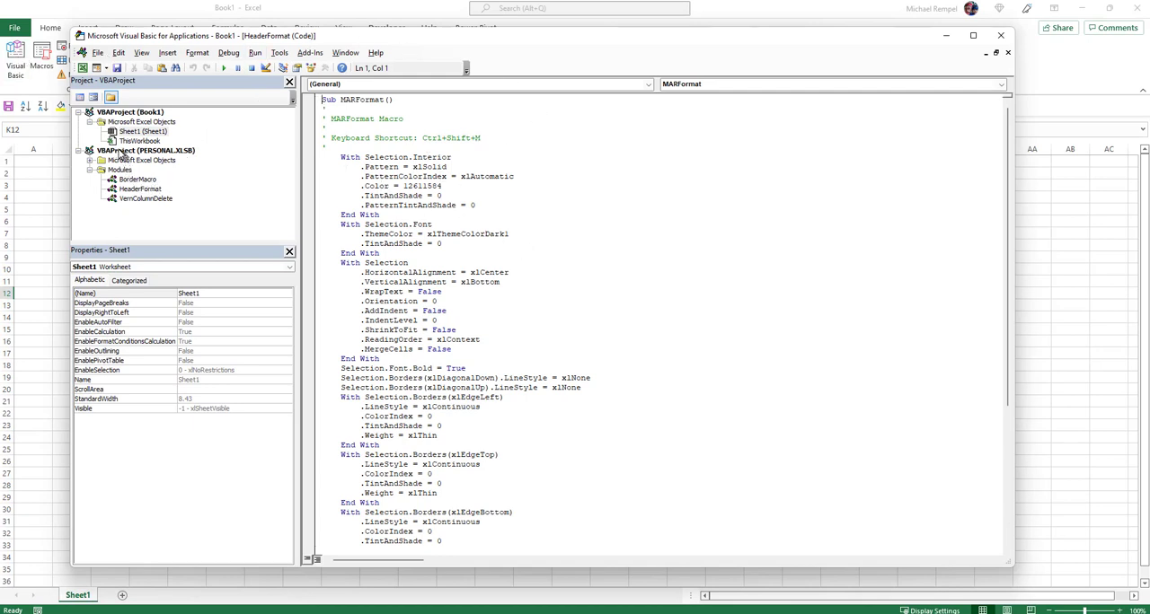
{"action": "left_click", "coordinate": [144, 151]}
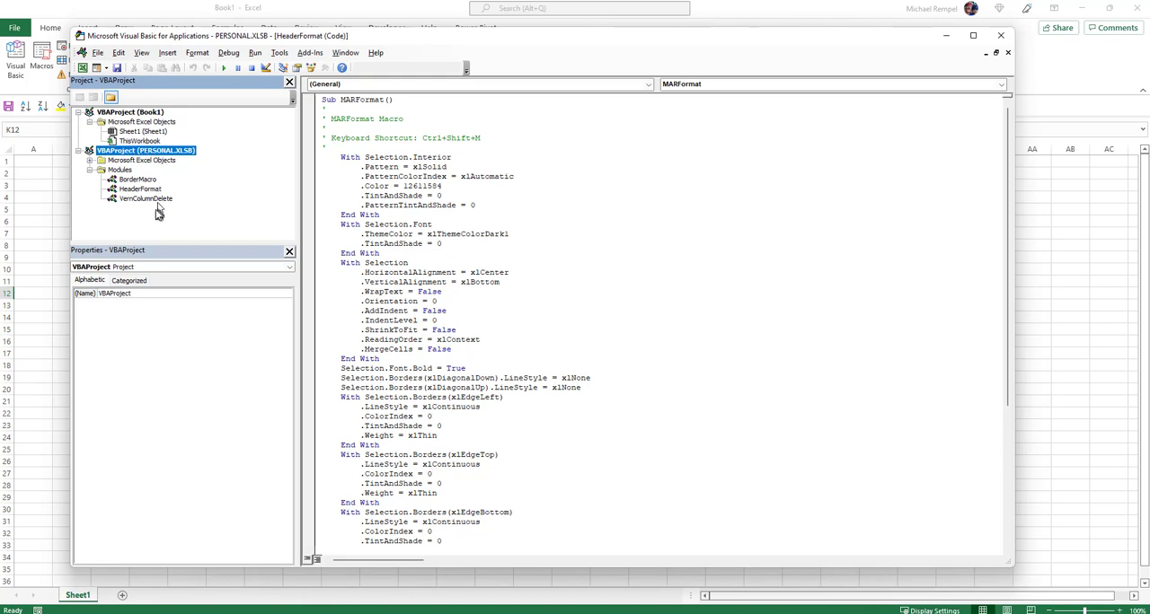
{"action": "left_click", "coordinate": [140, 189]}
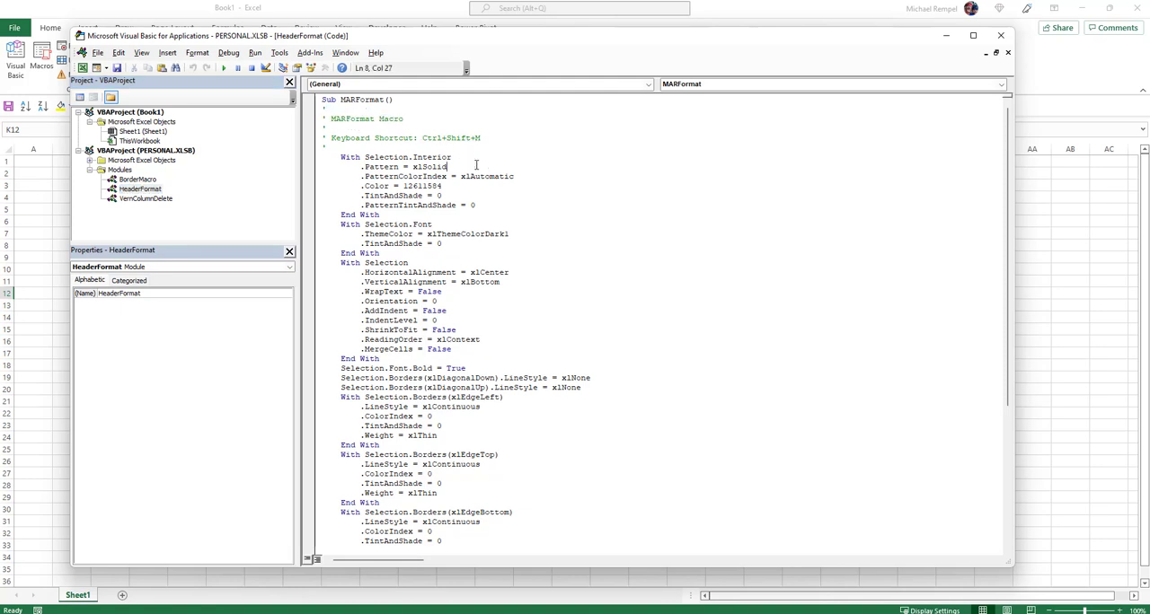
Read through the MARFormat macro code down to End Sub
{"action": "scroll", "scroll_direction": "down", "scroll_amount": 3}
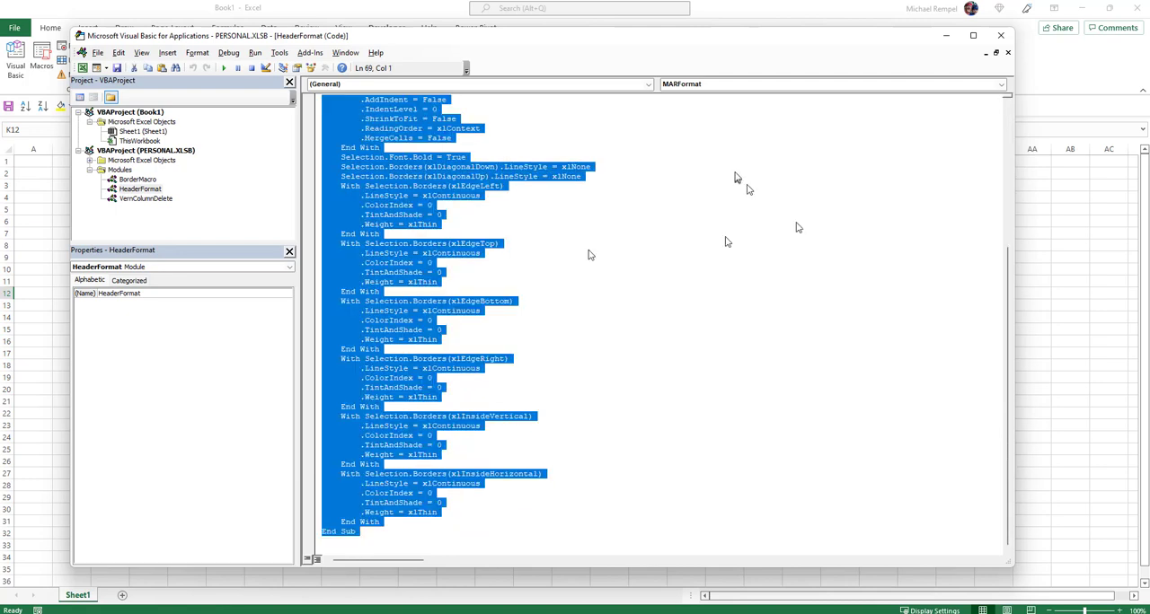
{"action": "mouse_move", "coordinate": [591, 196]}
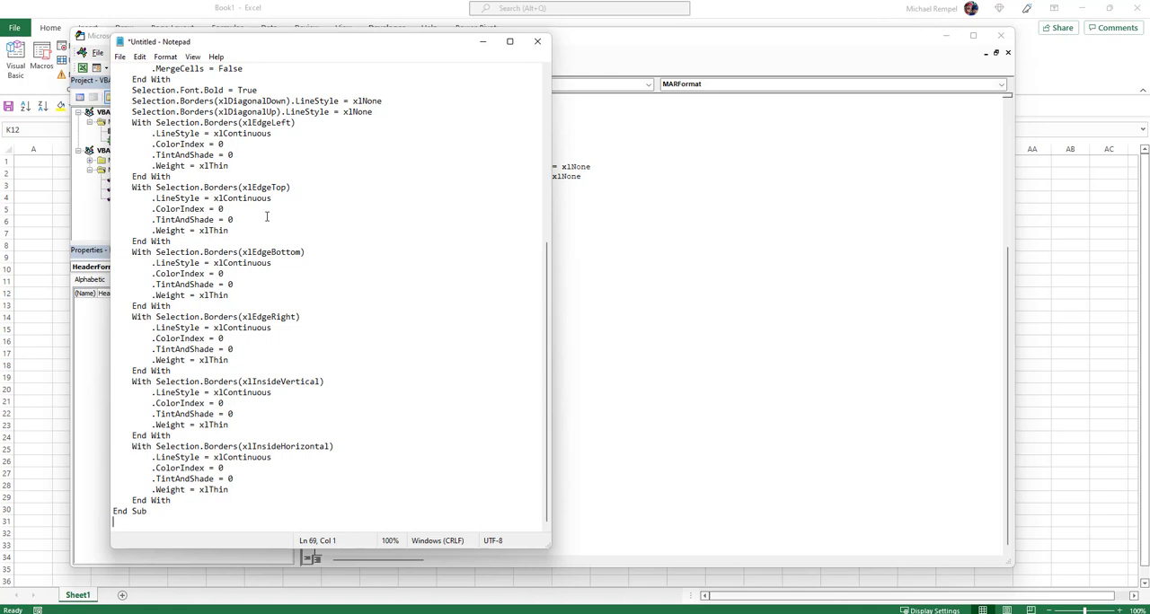
{"action": "mouse_move", "coordinate": [520, 81]}
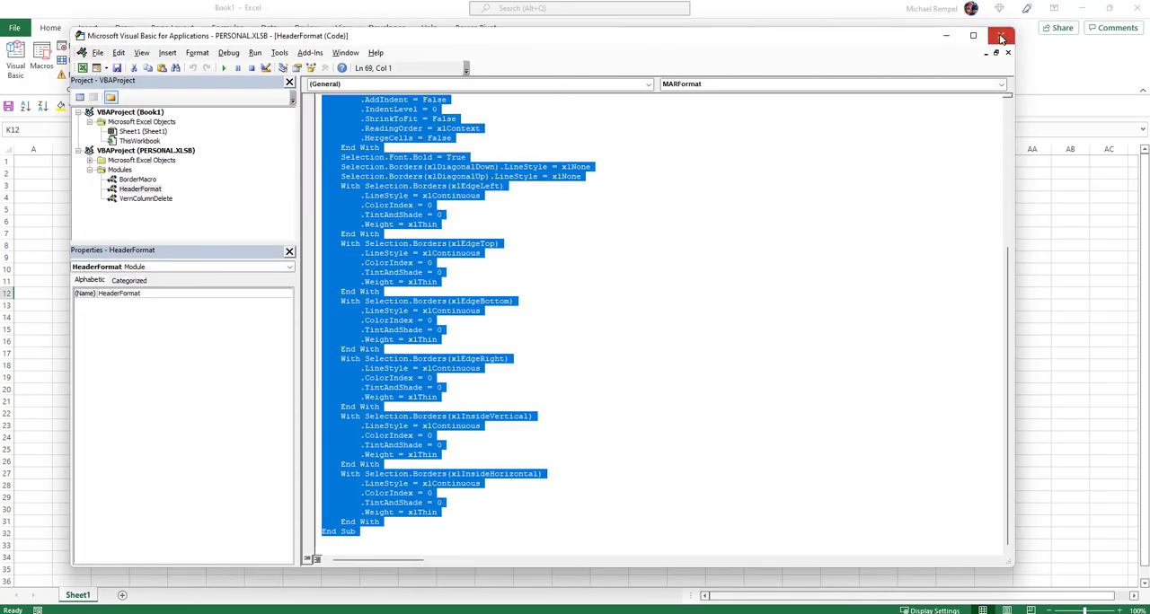
Close the Hello workbook after keeping a copy of the macro code in Notepad
{"action": "left_click", "coordinate": [999, 36]}
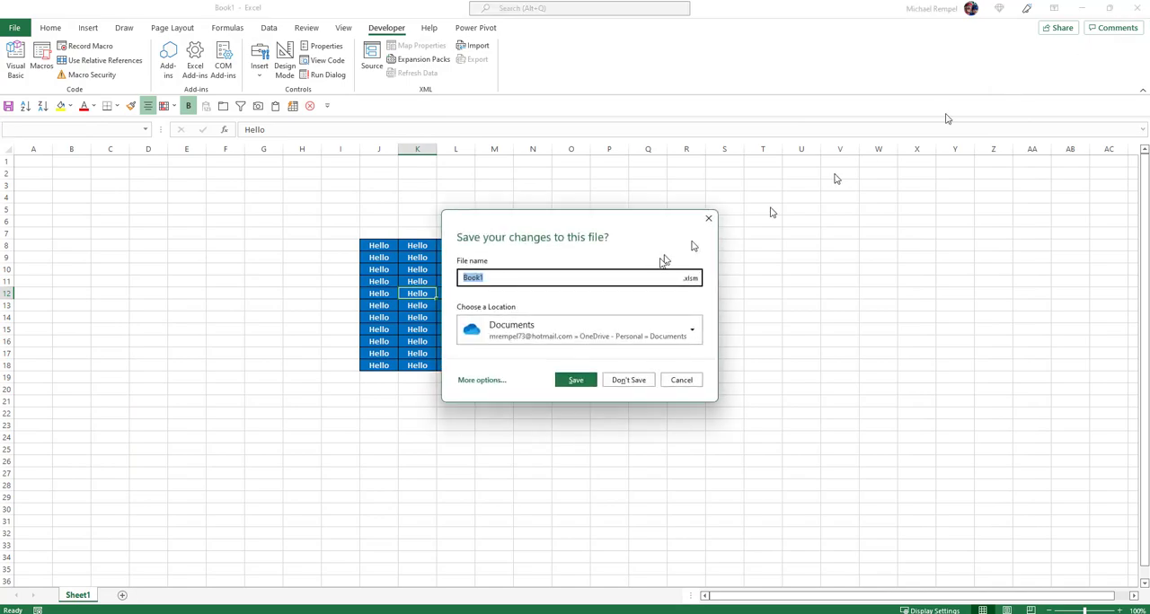
Discard the Hello workbook without saving and start a new blank workbook
{"action": "left_click", "coordinate": [629, 380]}
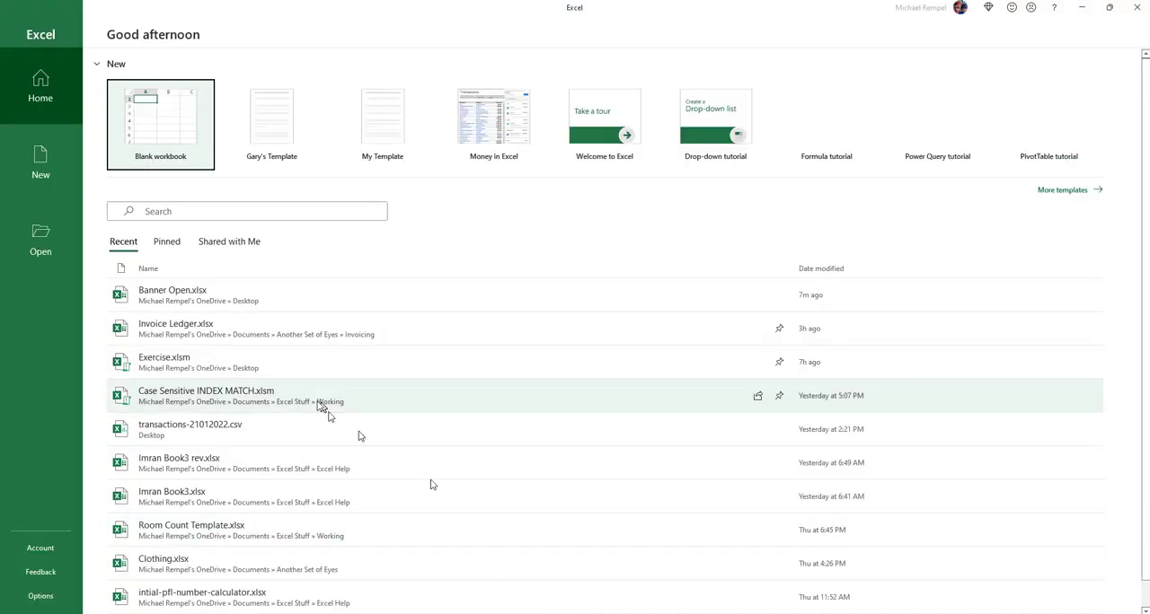
{"action": "left_click", "coordinate": [160, 124]}
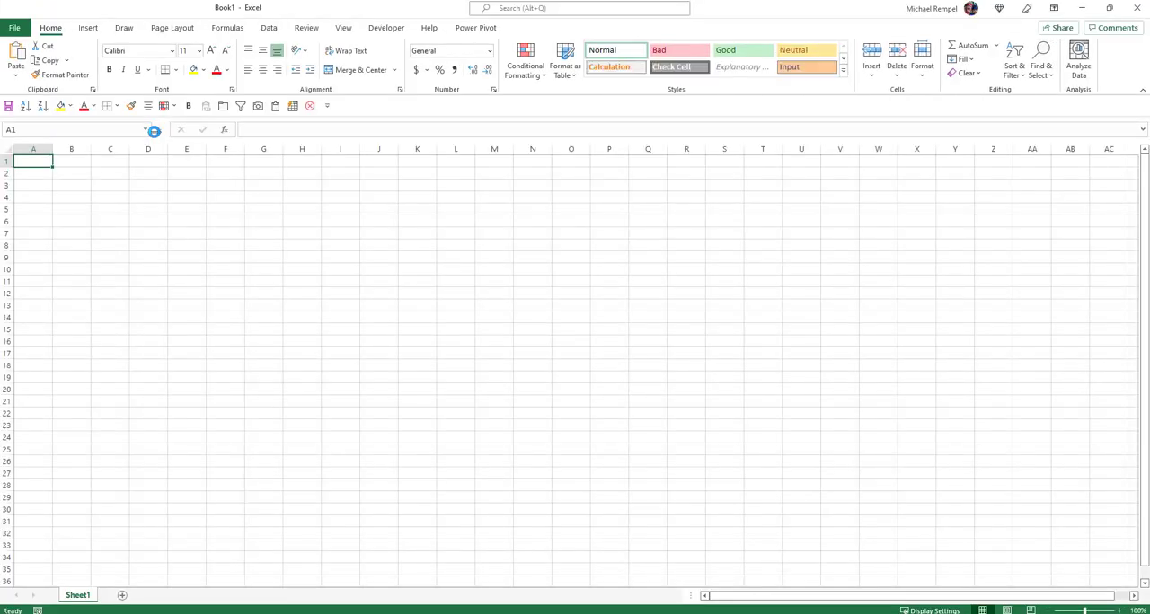
Insert a new empty Module1 into VBAProject (Book1) from the VBA editor
{"action": "left_click", "coordinate": [384, 27]}
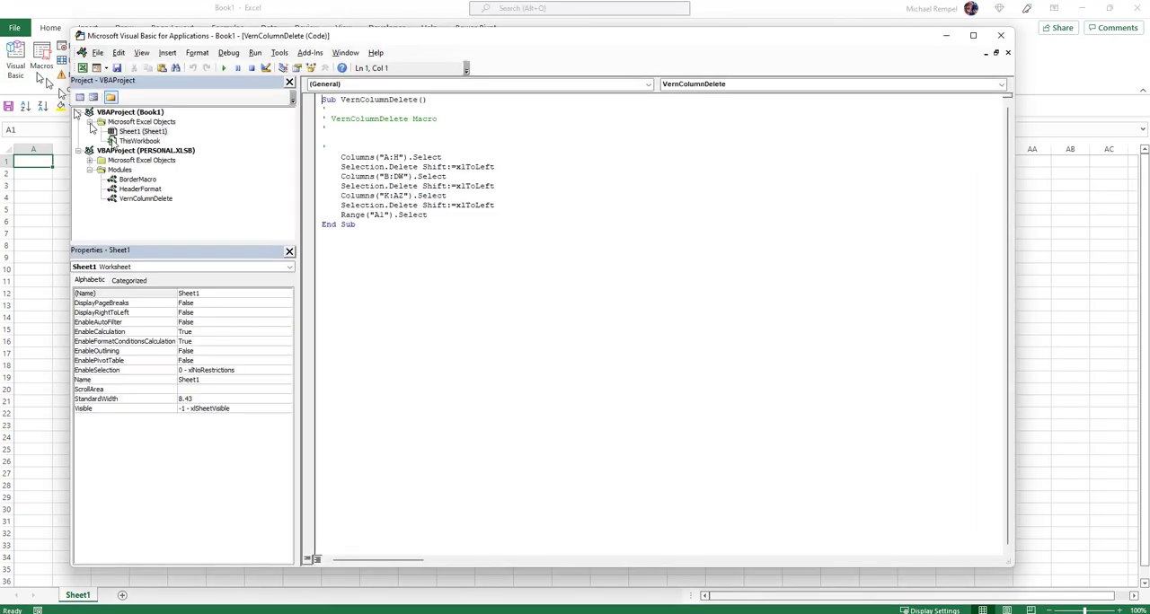
{"action": "left_click", "coordinate": [129, 111]}
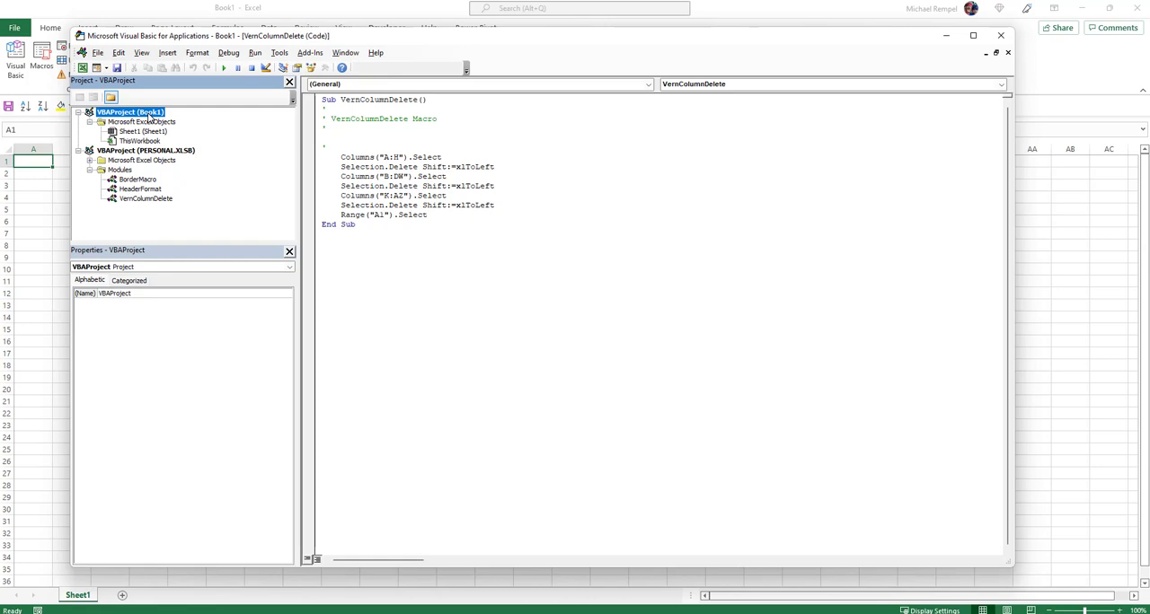
{"action": "mouse_move", "coordinate": [140, 140]}
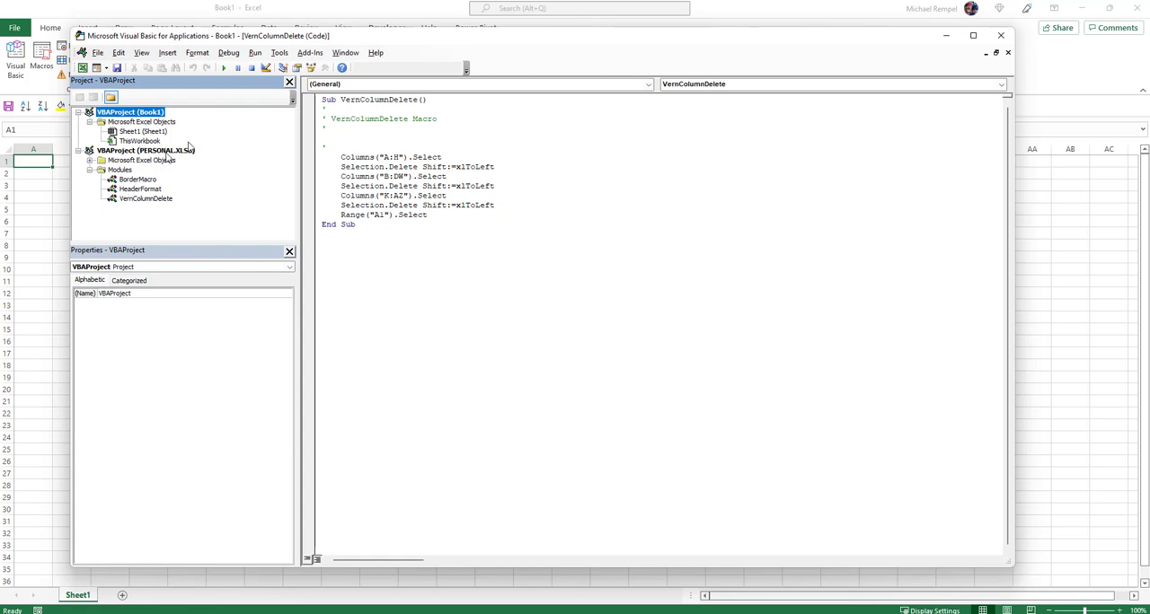
{"action": "mouse_move", "coordinate": [180, 50]}
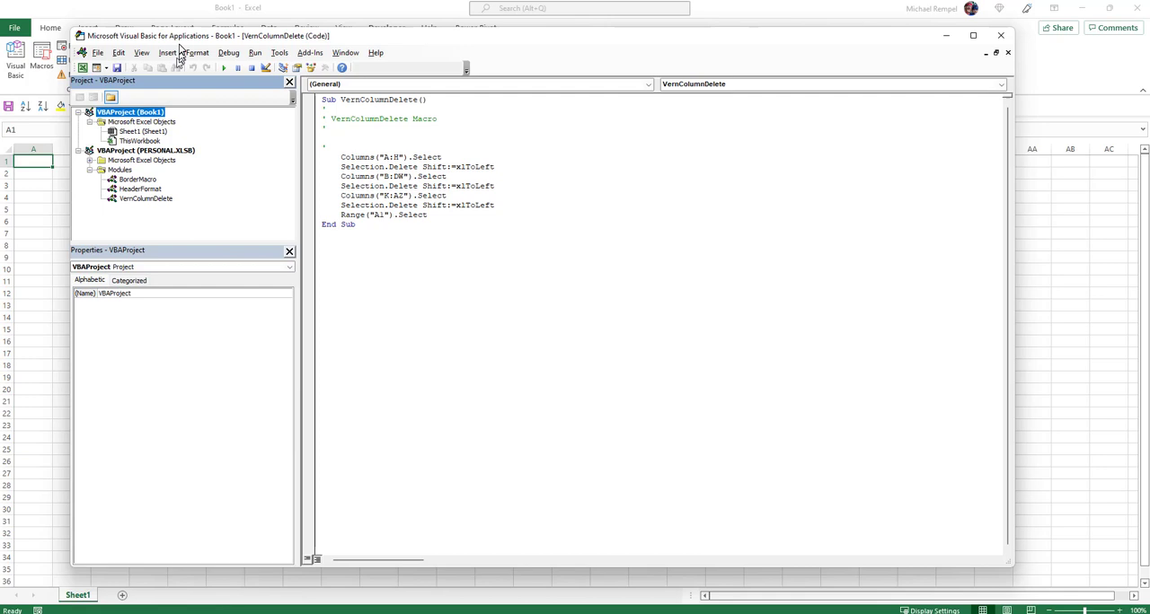
{"action": "left_click", "coordinate": [167, 52]}
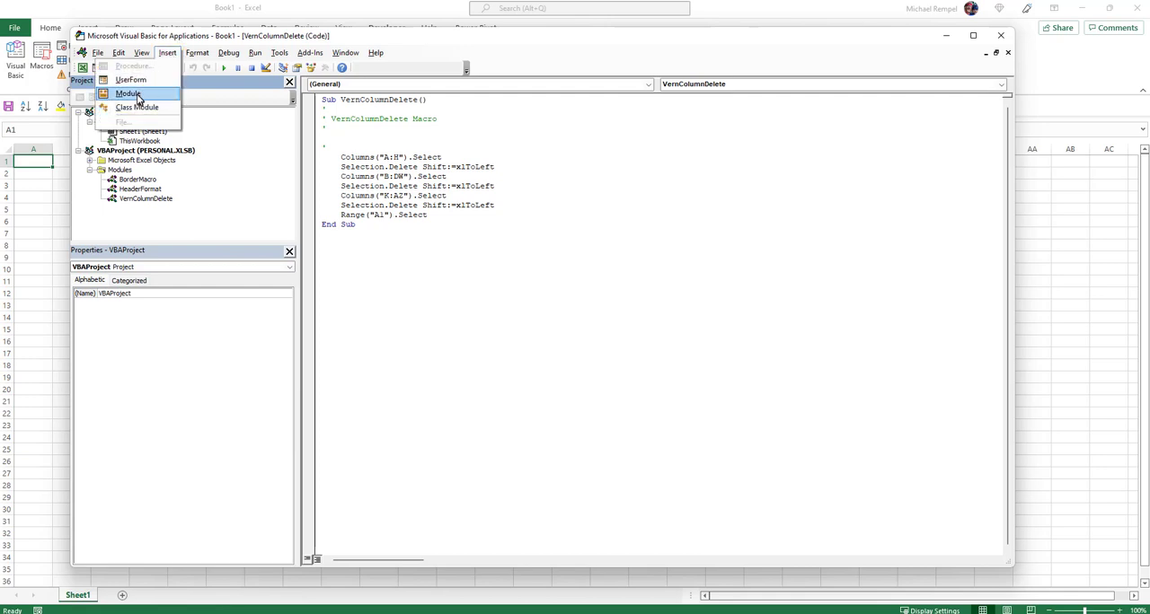
{"action": "left_click", "coordinate": [125, 93]}
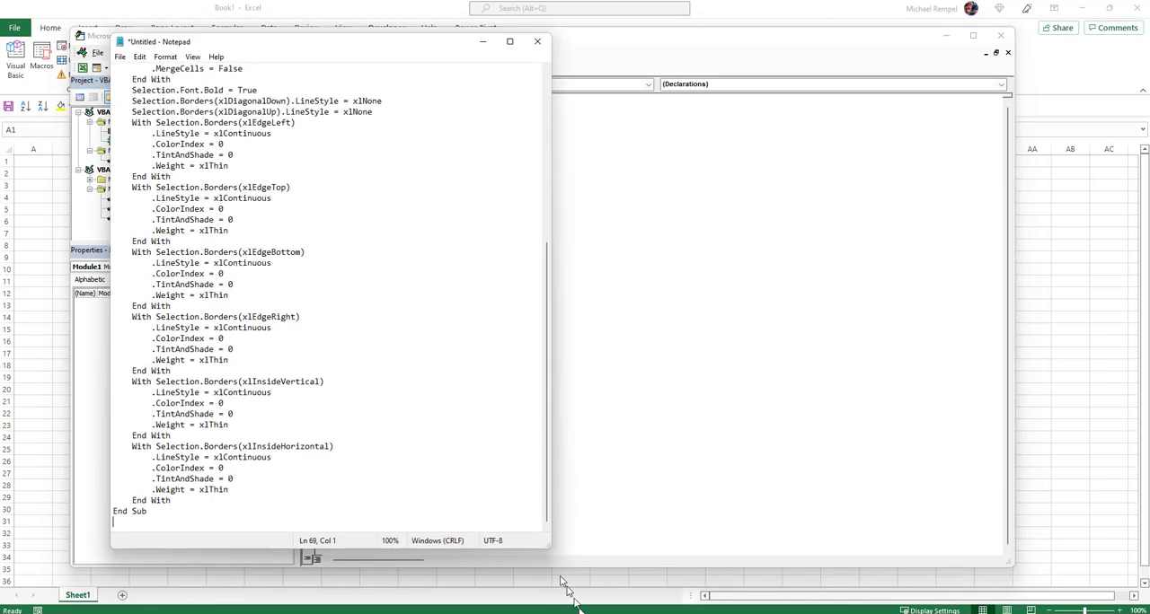
Select the whole header-format macro code in Notepad for copying into Module1
{"action": "key", "text": "ctrl+a"}
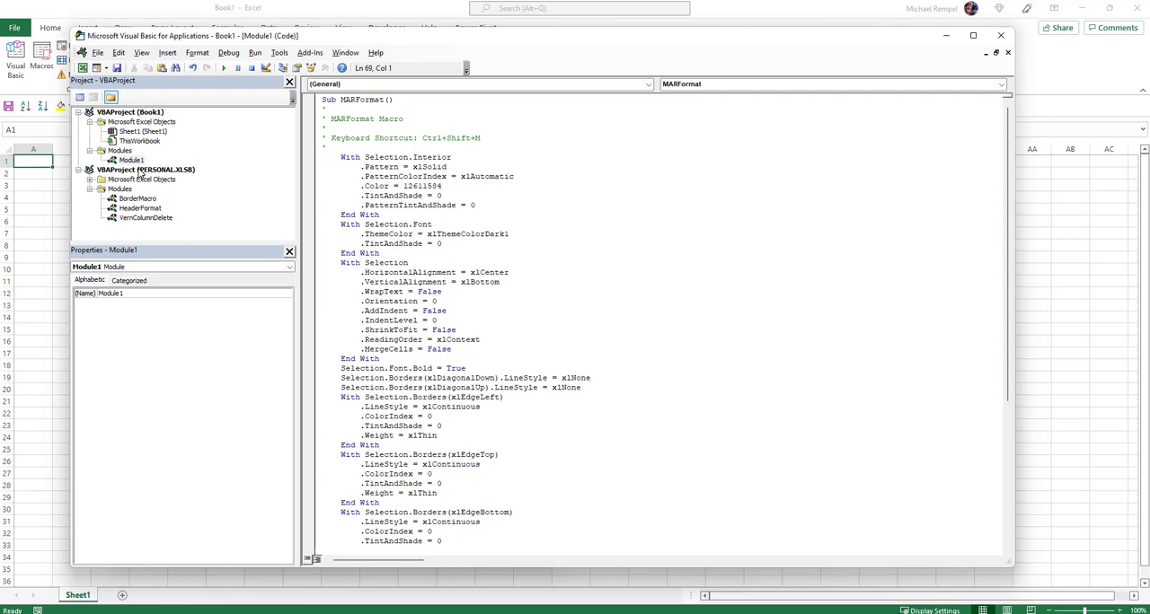
{"action": "mouse_move", "coordinate": [147, 301]}
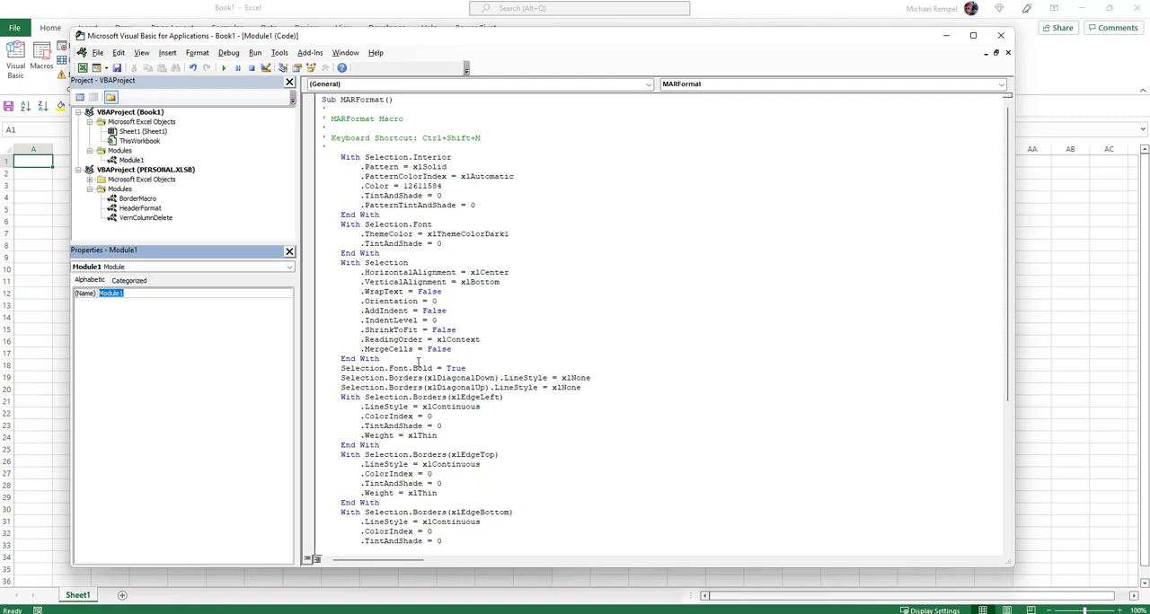
Rename Book1's module to HeaderFormat and close the VBA editor
{"action": "type", "text": "HeaderFormat"}
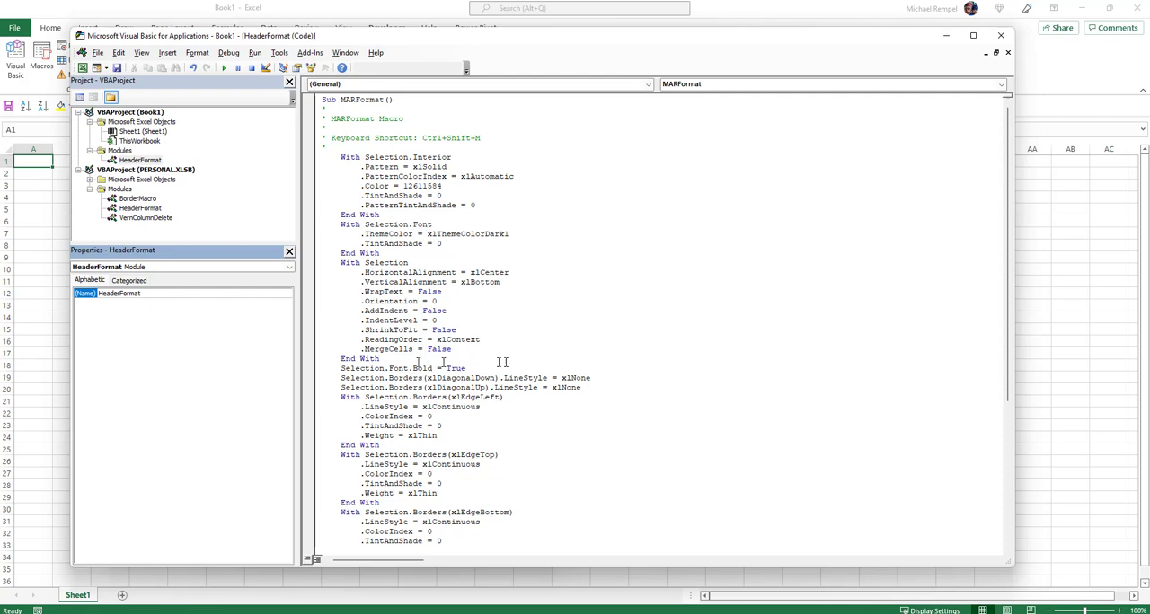
{"action": "left_click", "coordinate": [140, 160]}
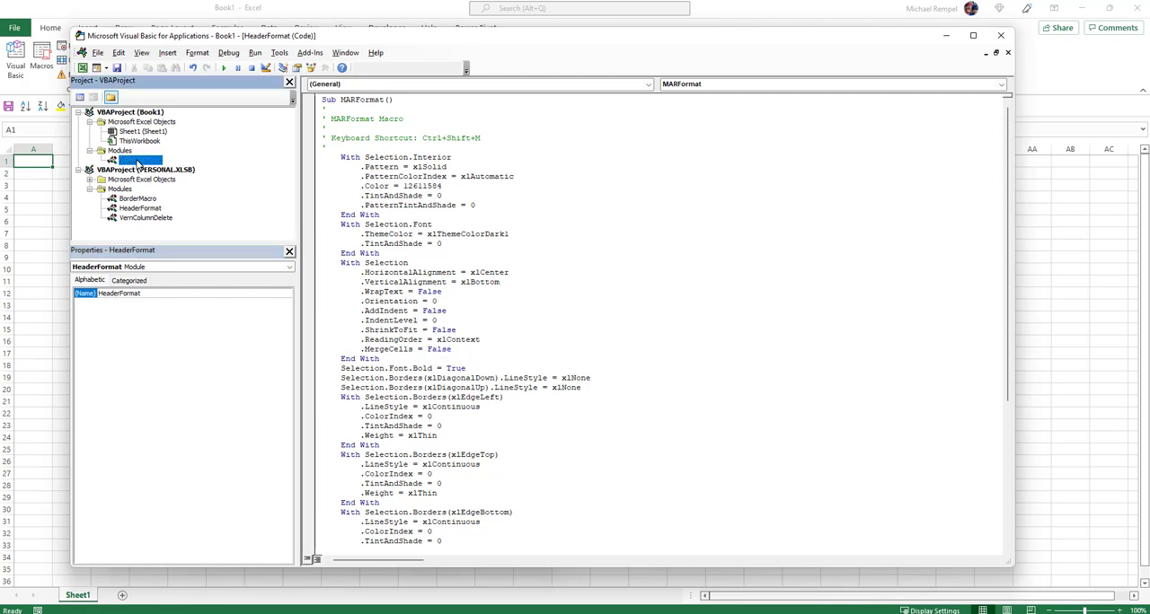
{"action": "left_click", "coordinate": [140, 160]}
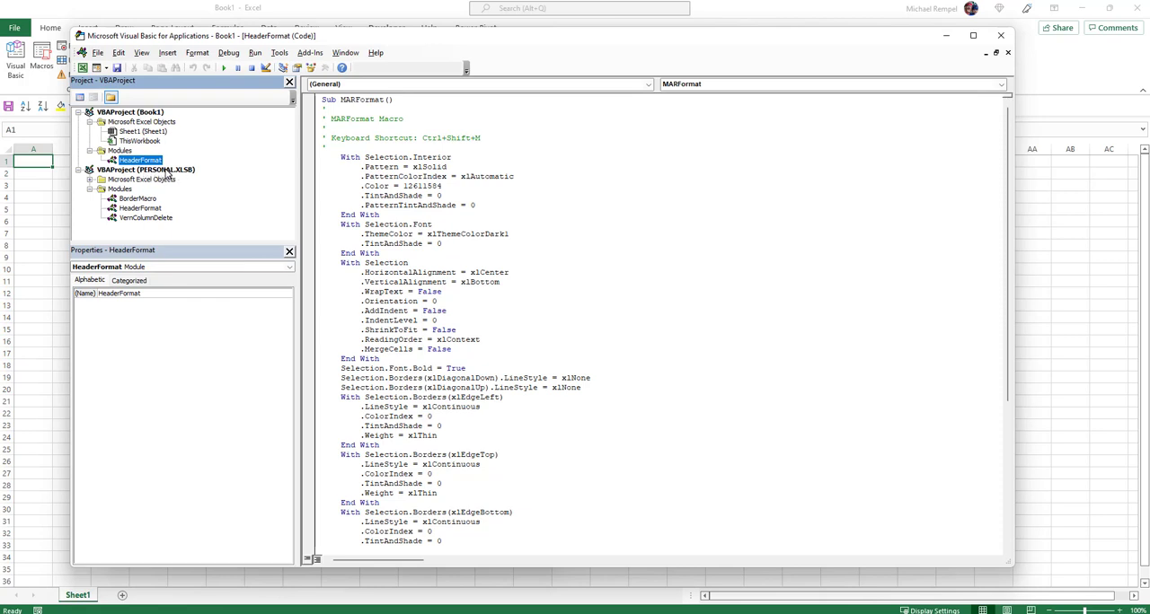
{"action": "mouse_move", "coordinate": [284, 206]}
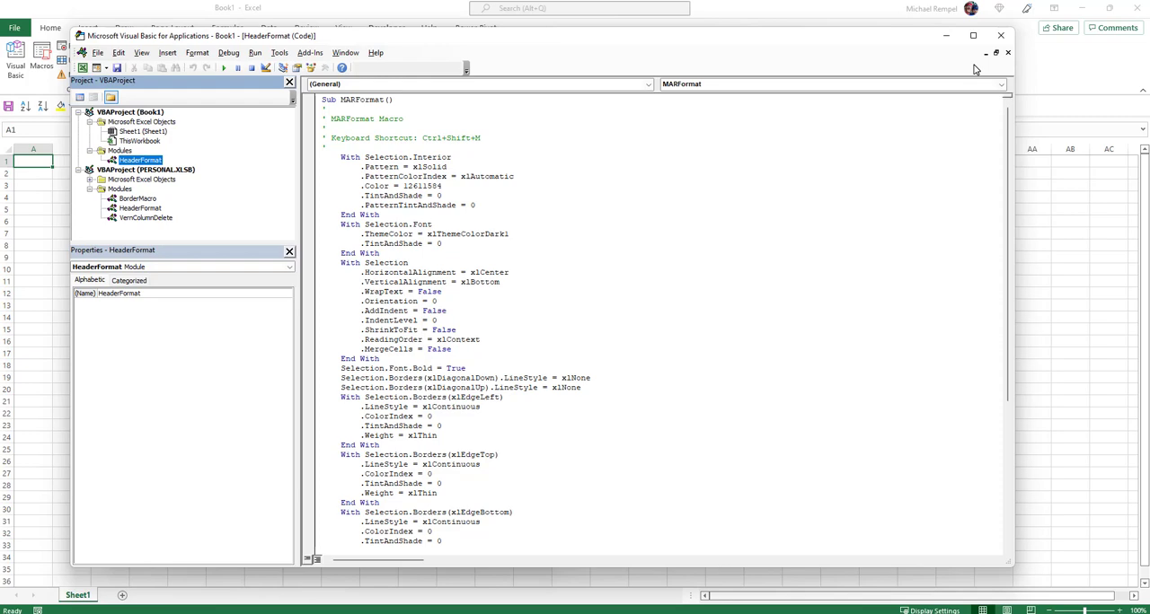
{"action": "left_click", "coordinate": [1006, 52]}
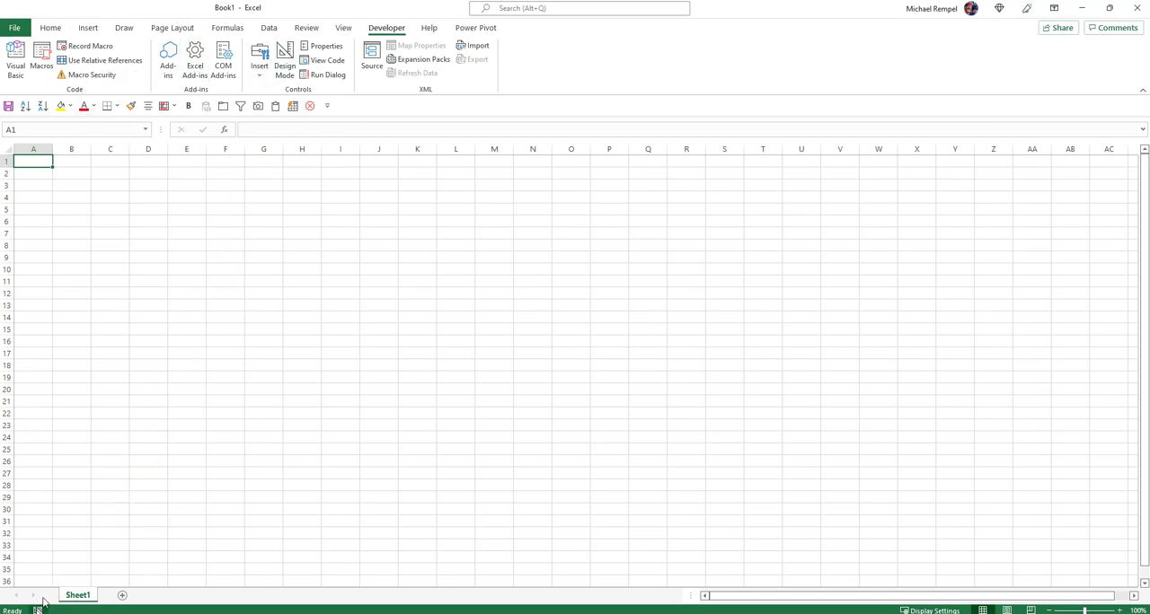
{"action": "left_click", "coordinate": [90, 47]}
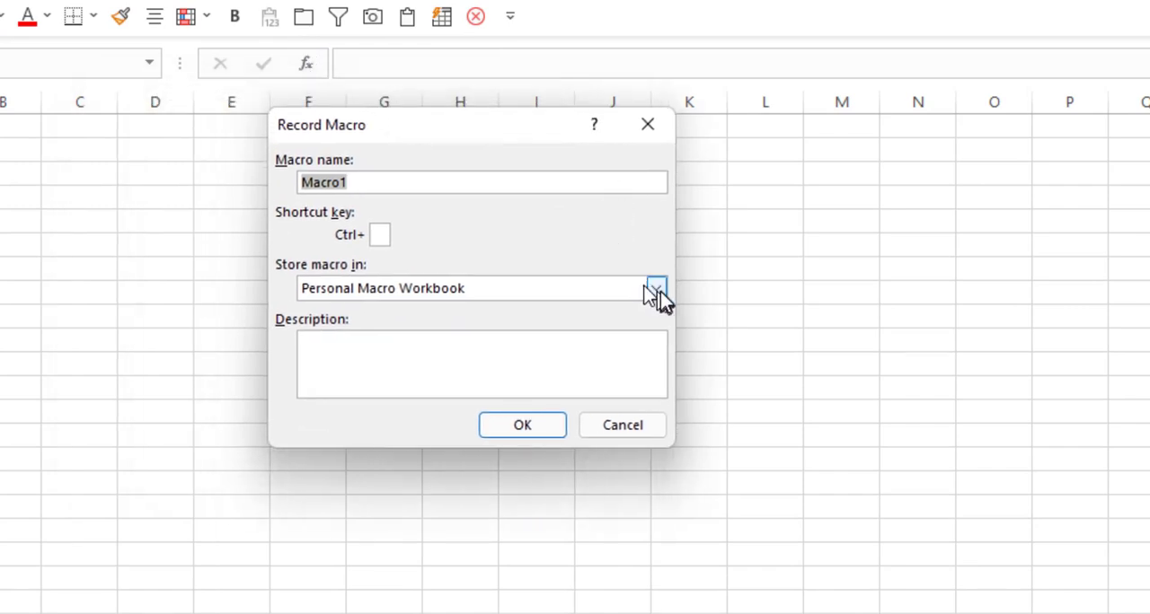
{"action": "left_click", "coordinate": [656, 288]}
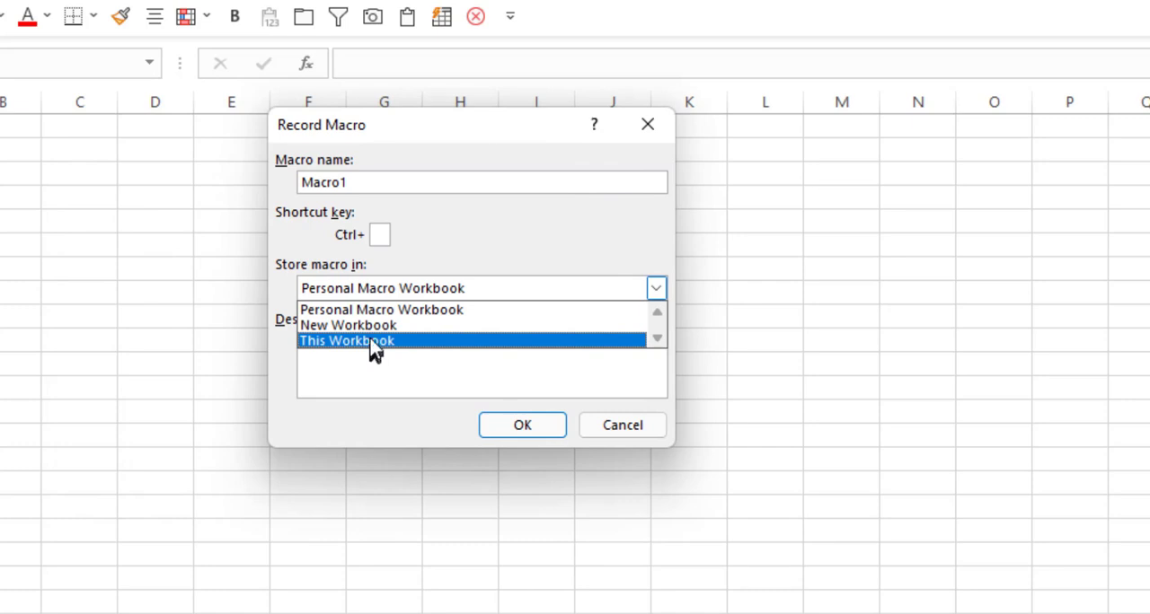
{"action": "mouse_move", "coordinate": [427, 323]}
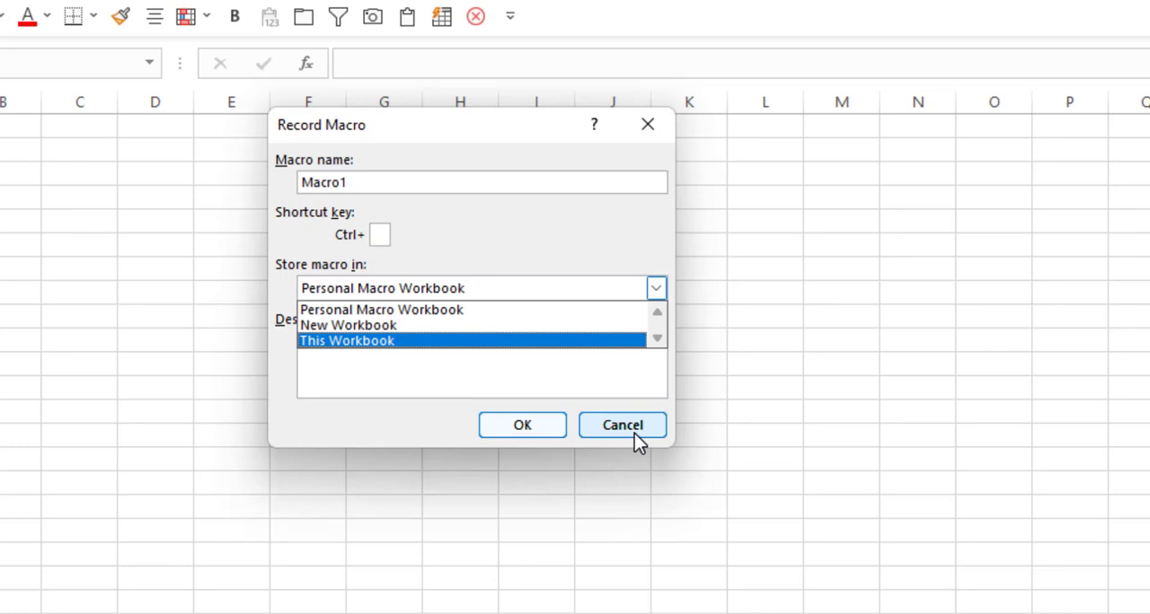
{"action": "left_click", "coordinate": [621, 424]}
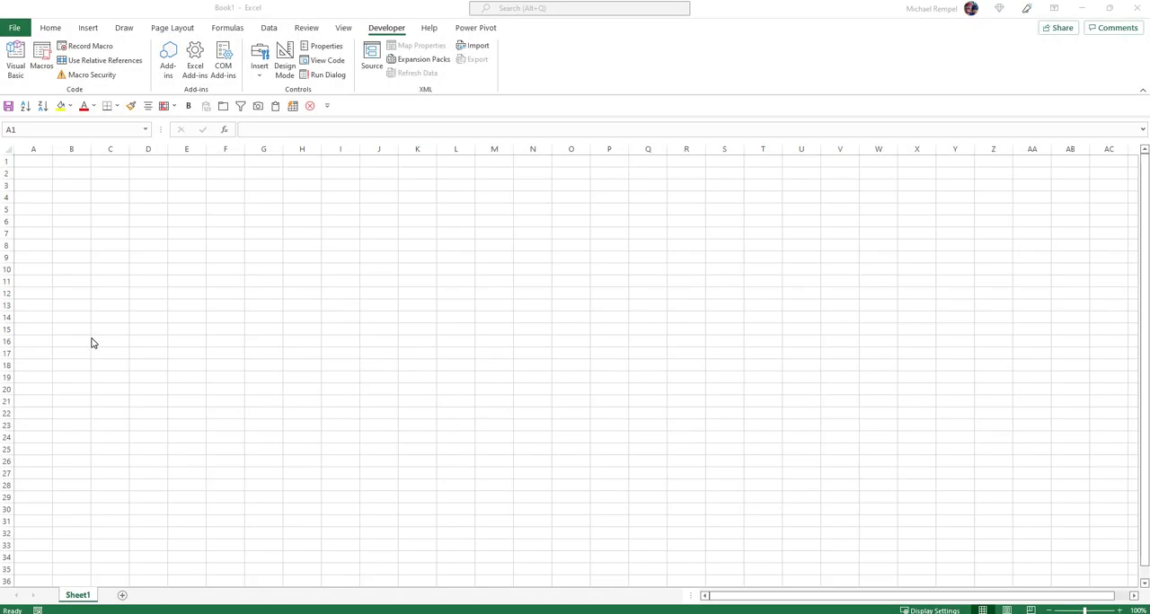
{"action": "mouse_move", "coordinate": [226, 331]}
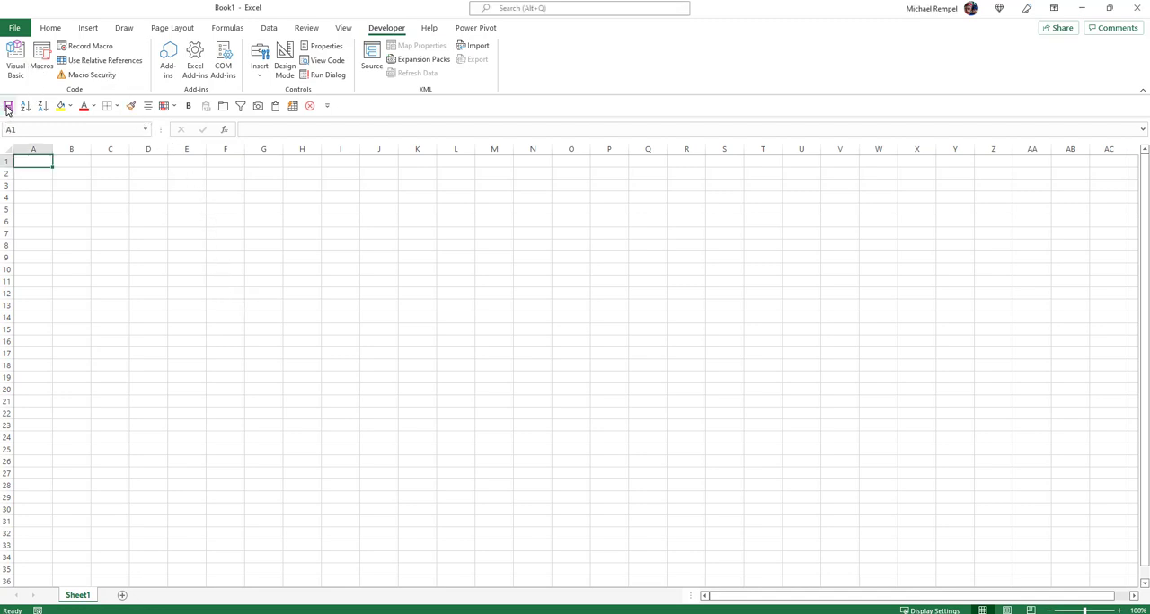
Start saving Book1 to the OneDrive Desktop folder in the default workbook format
{"action": "left_click", "coordinate": [7, 106]}
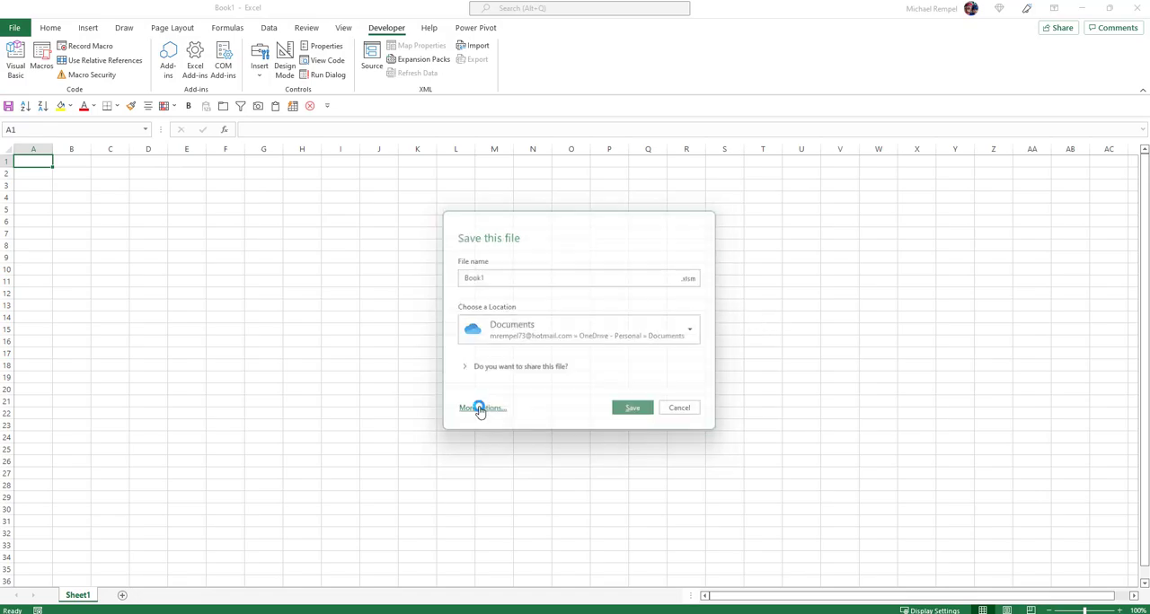
{"action": "left_click", "coordinate": [482, 408]}
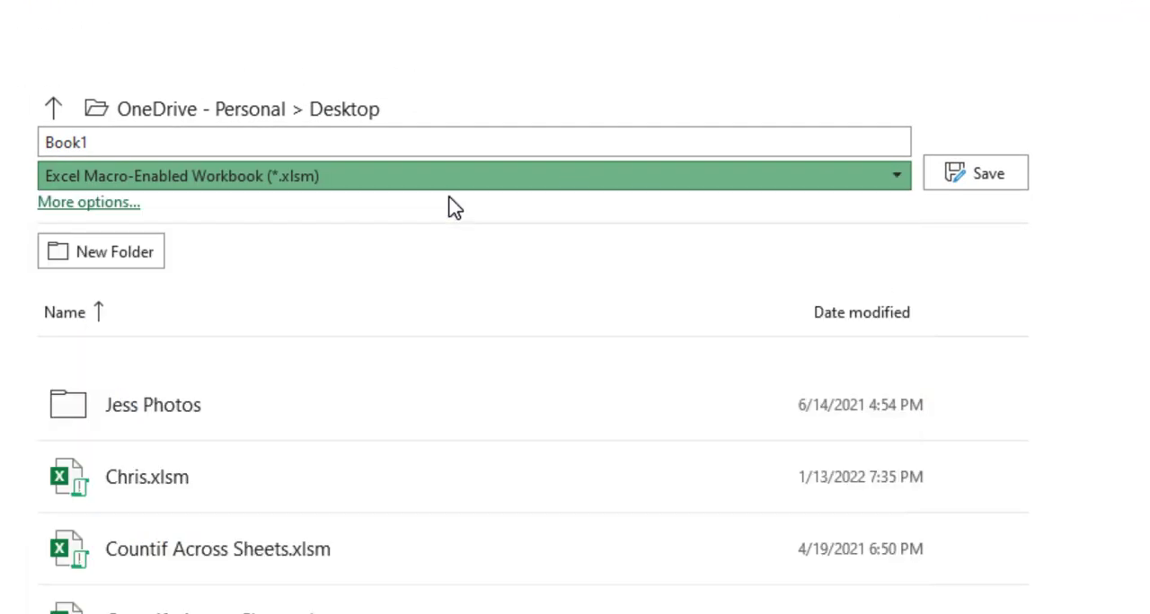
{"action": "left_click", "coordinate": [470, 176]}
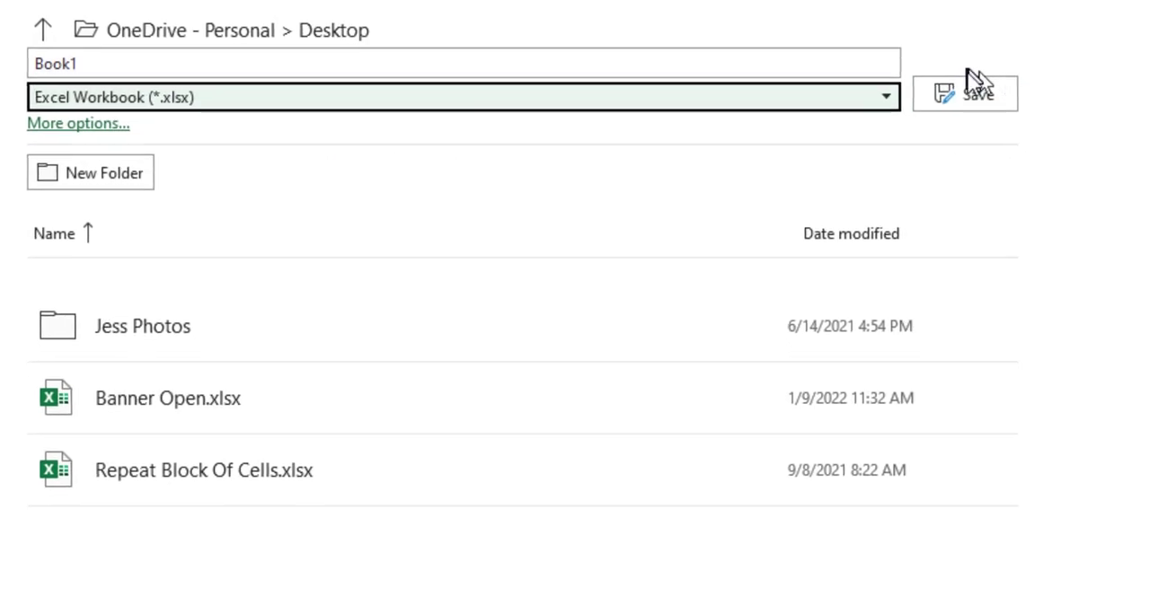
{"action": "left_click", "coordinate": [963, 93]}
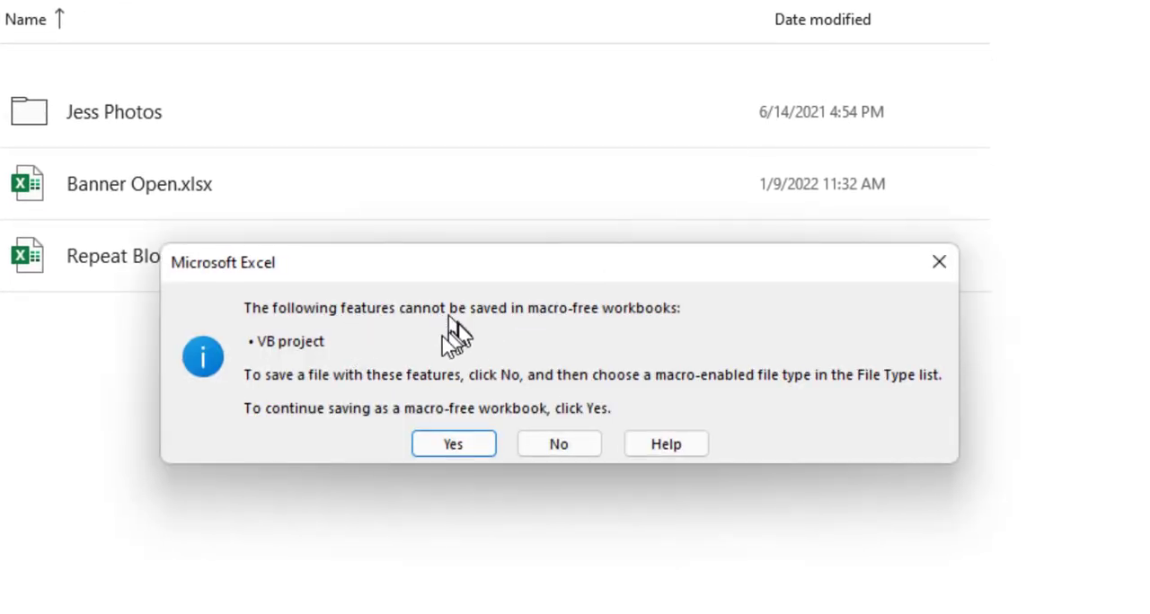
{"action": "mouse_move", "coordinate": [395, 363]}
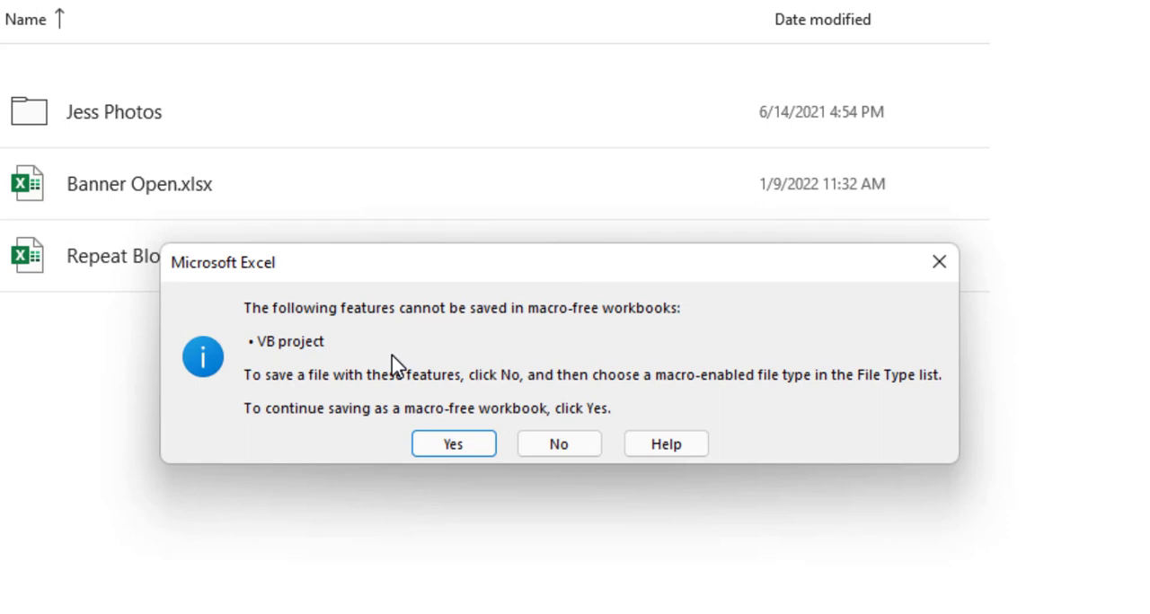
{"action": "mouse_move", "coordinate": [395, 446]}
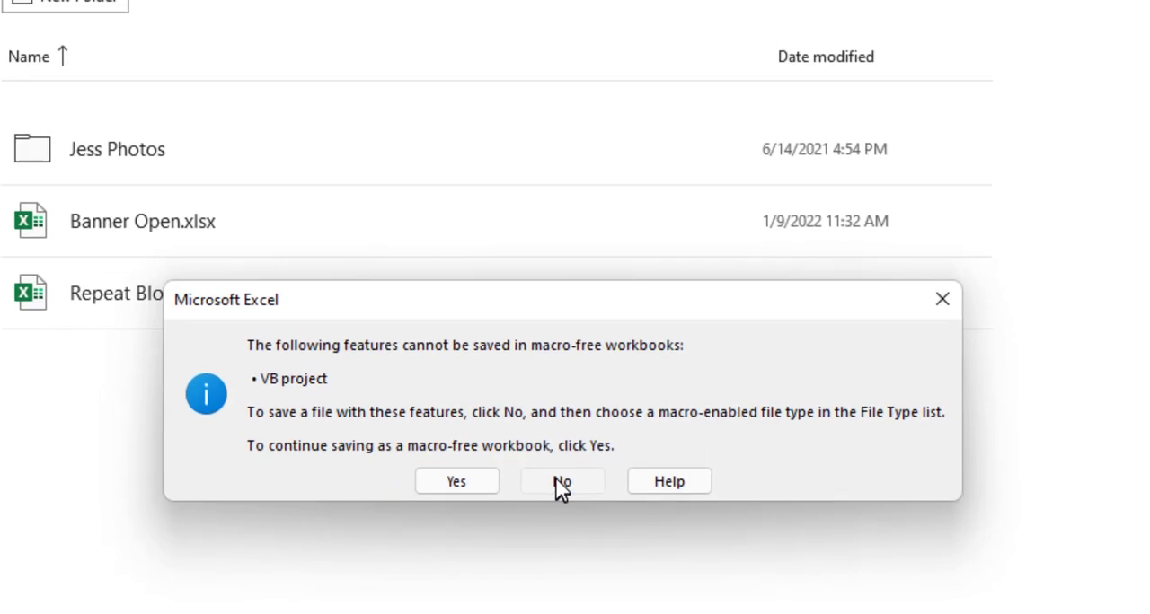
Decline the macro-free warning and save as Excel Macro-Enabled Workbook Book1.xlsm
{"action": "left_click", "coordinate": [562, 481]}
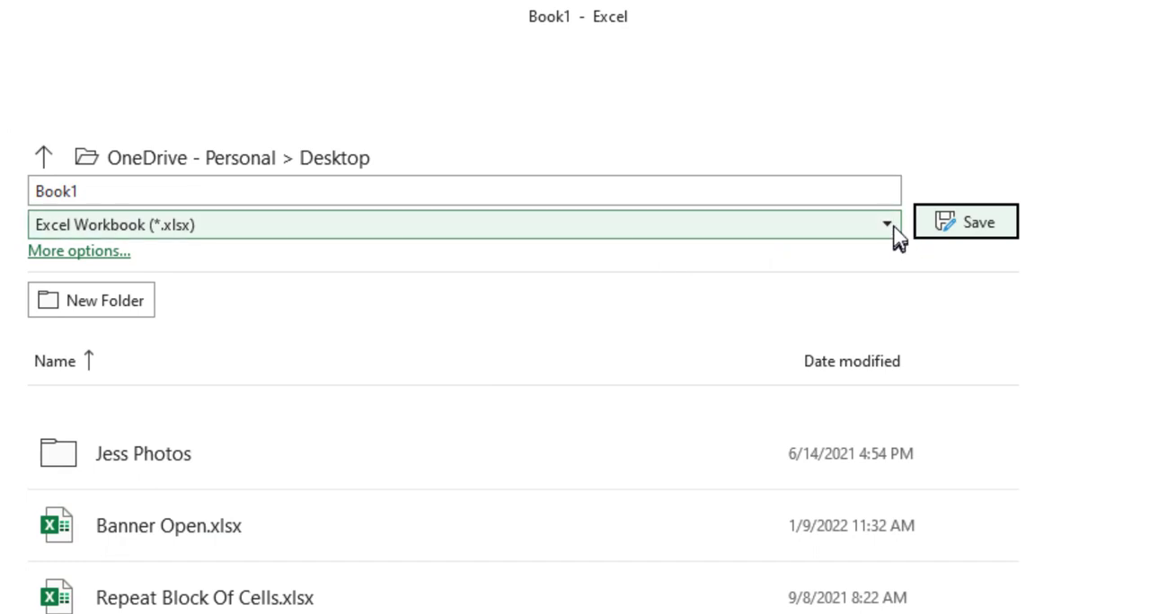
{"action": "left_click", "coordinate": [887, 224]}
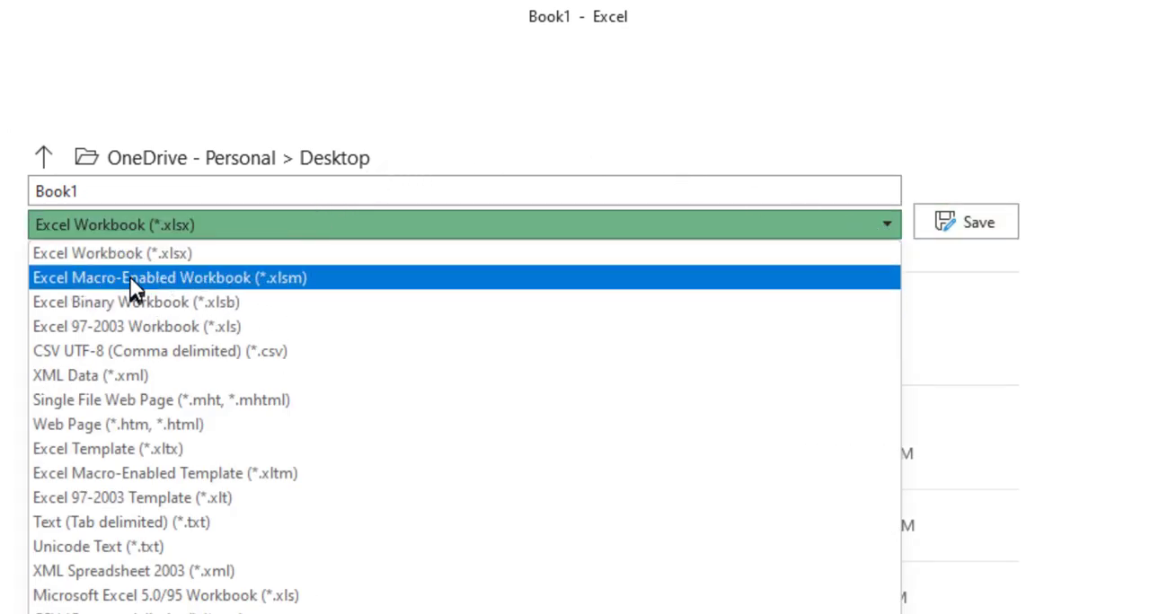
{"action": "left_click", "coordinate": [168, 276]}
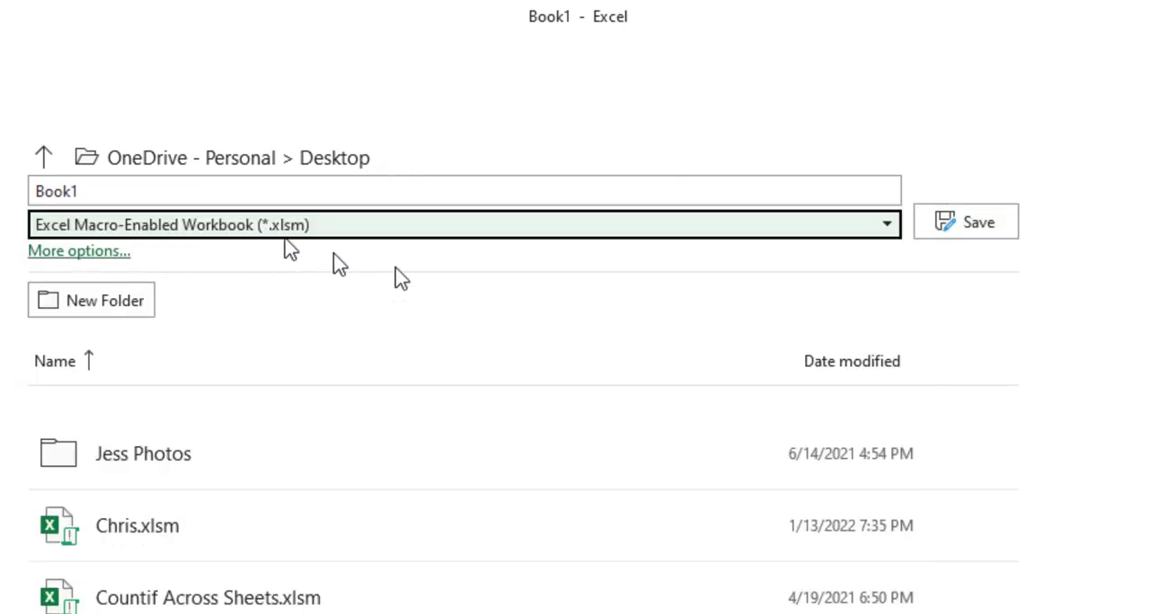
{"action": "left_click", "coordinate": [963, 223]}
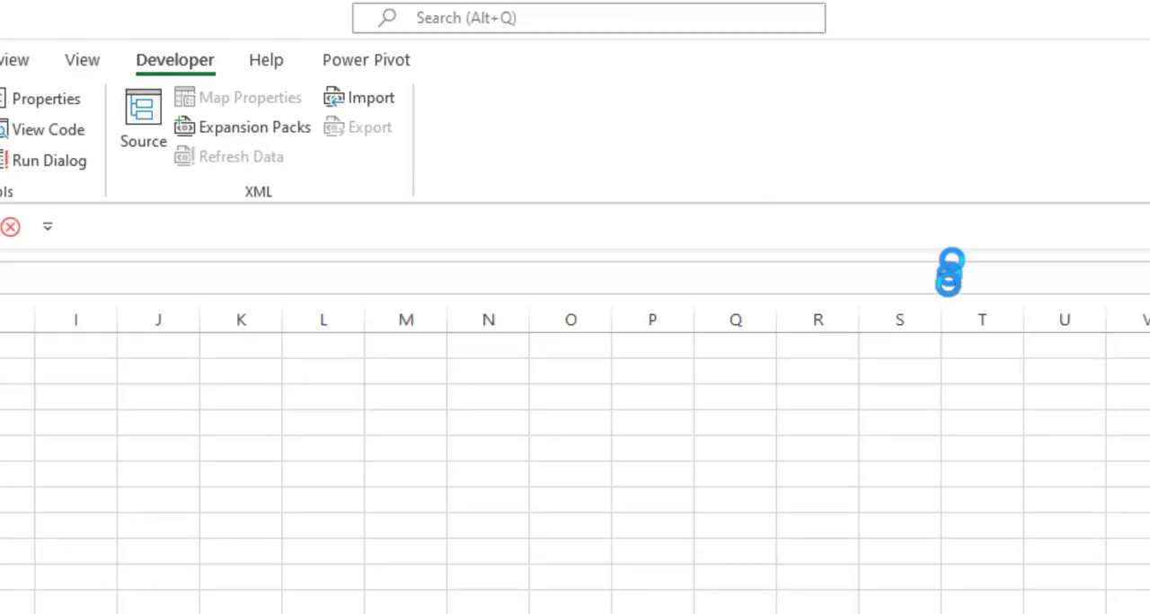